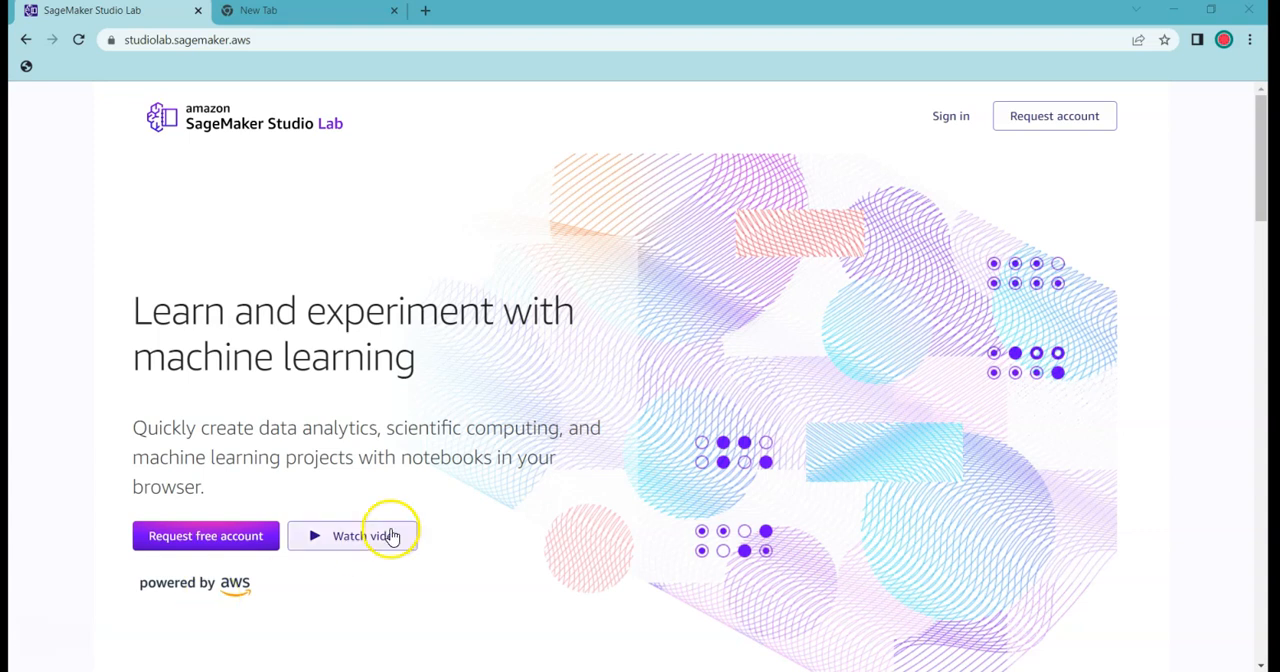
{"action": "mouse_move", "coordinate": [308, 398]}
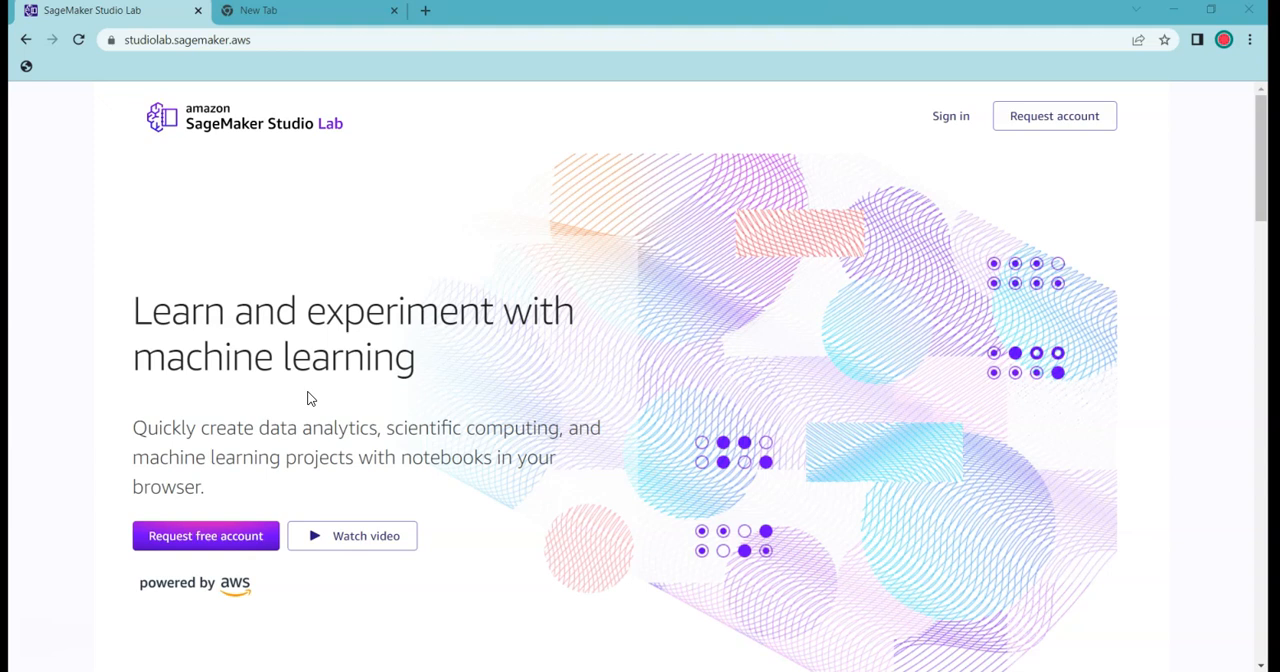
{"action": "mouse_move", "coordinate": [210, 128]}
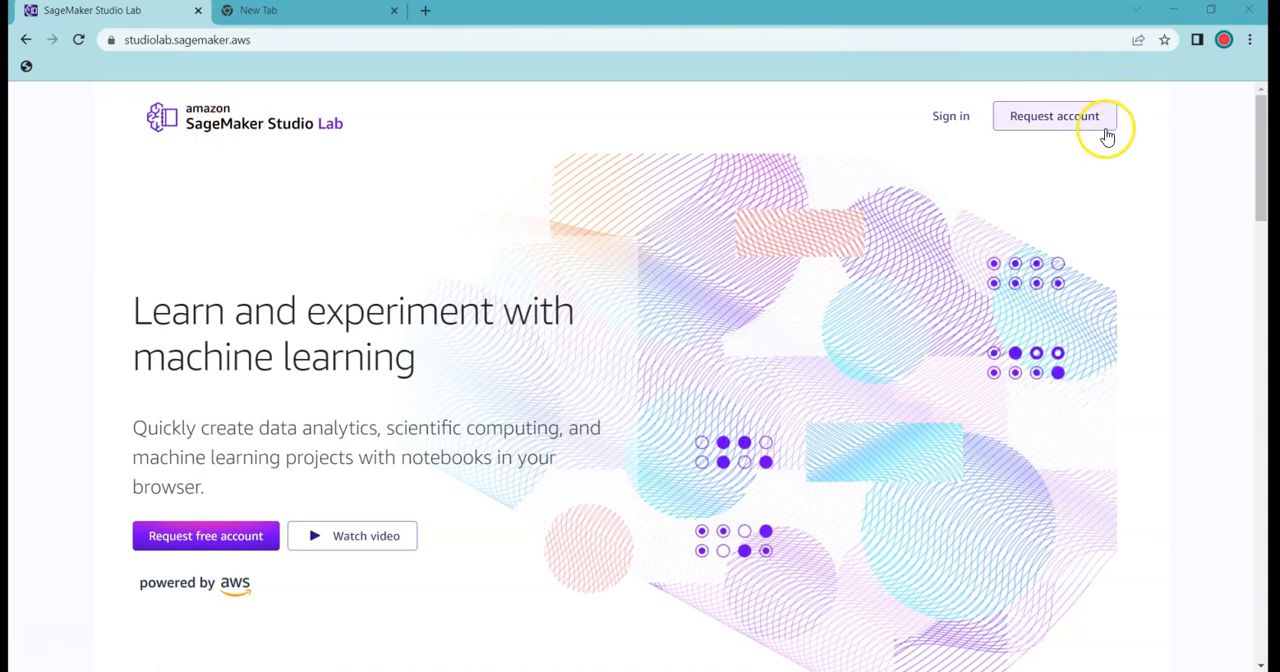
{"action": "mouse_move", "coordinate": [1096, 126]}
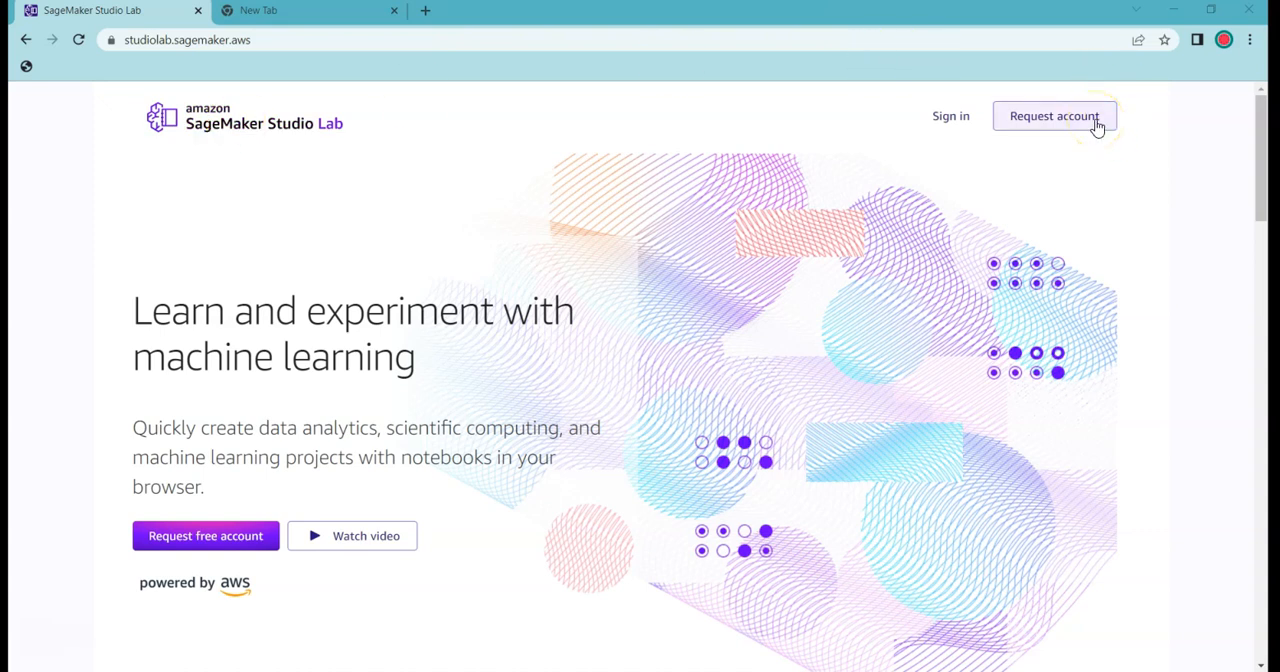
{"action": "mouse_move", "coordinate": [1004, 148]}
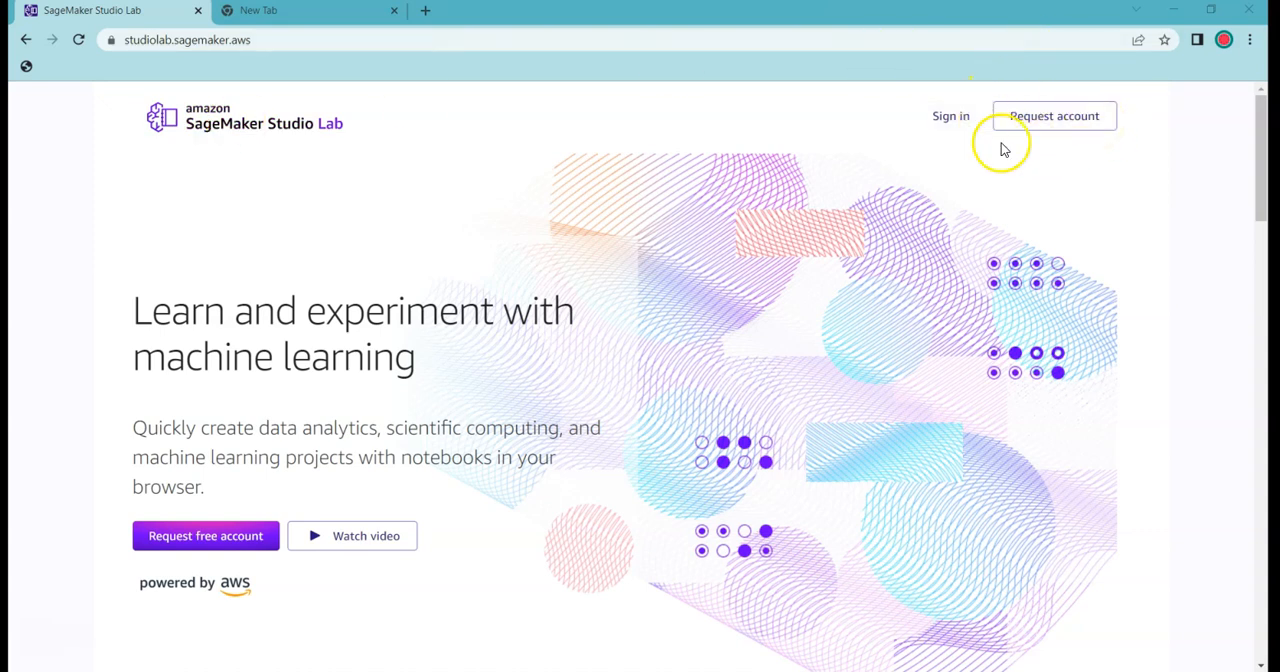
{"action": "mouse_move", "coordinate": [998, 100]}
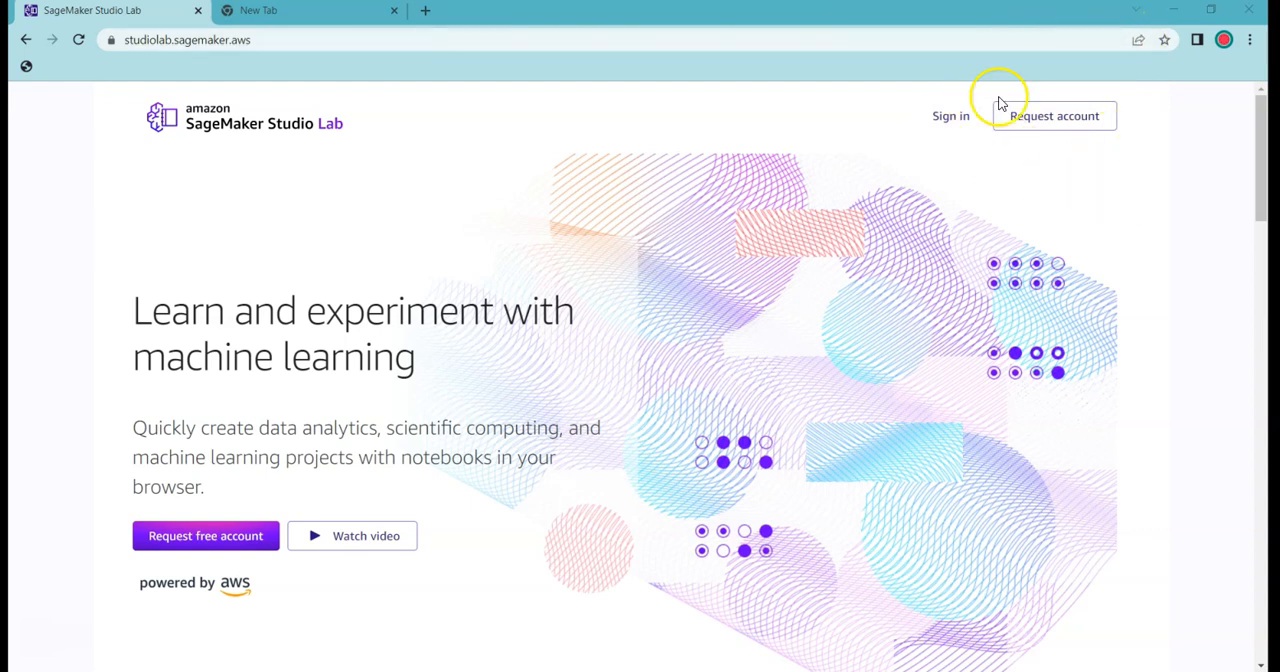
Visit the account request form, then go to the Studio Lab sign-in page
{"action": "left_click", "coordinate": [1054, 116]}
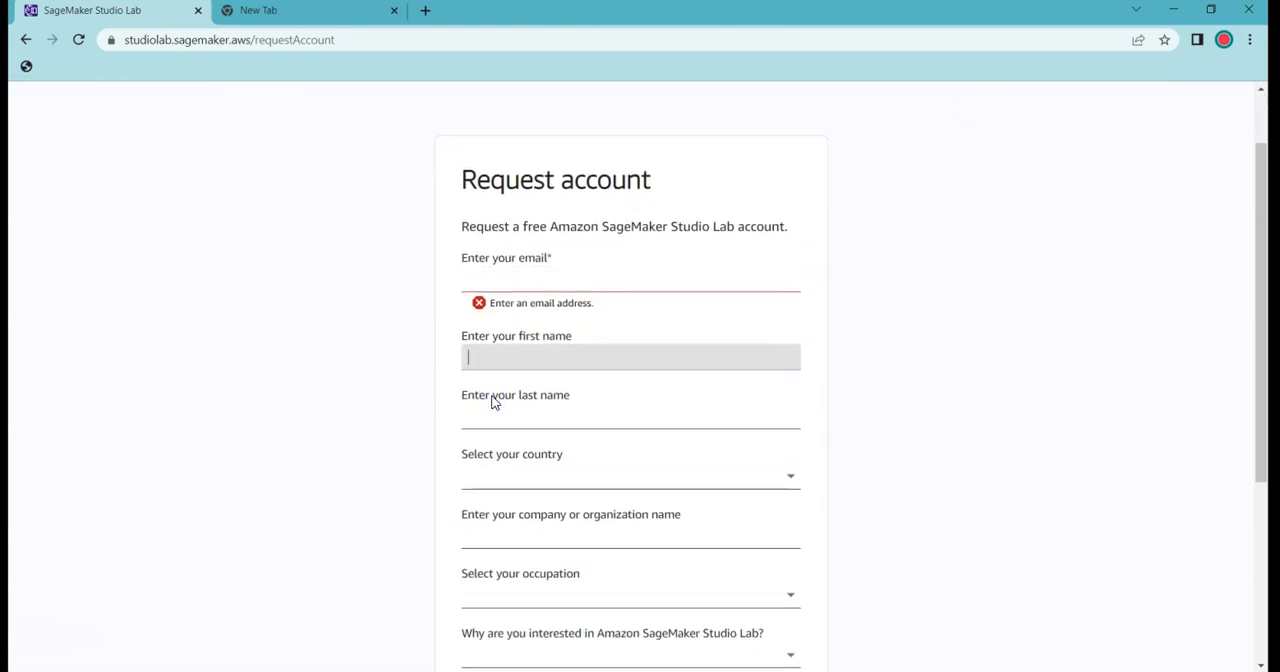
{"action": "left_click", "coordinate": [630, 278]}
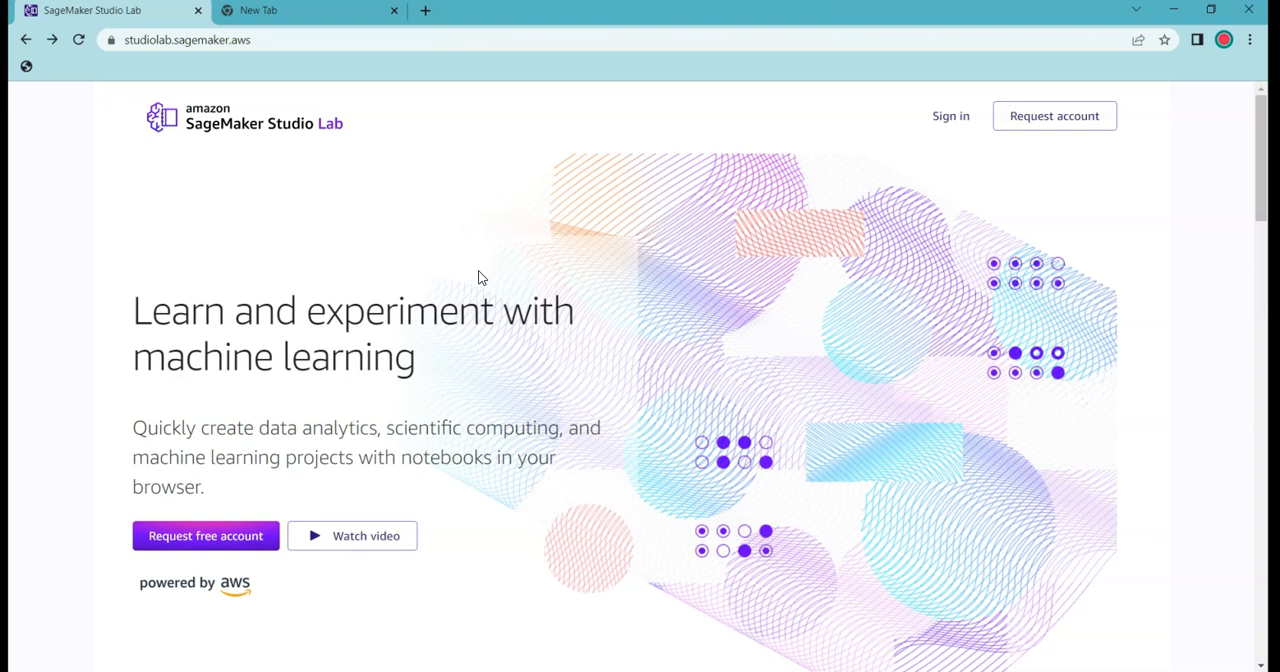
{"action": "mouse_move", "coordinate": [952, 118]}
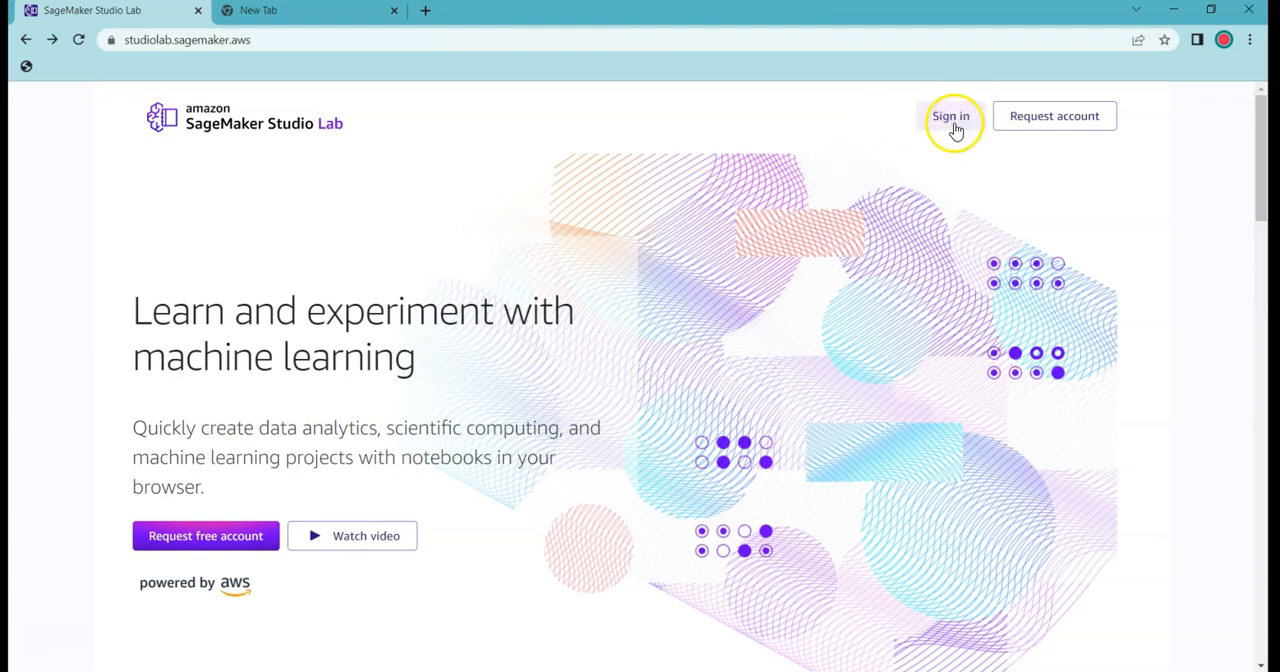
{"action": "left_click", "coordinate": [952, 116]}
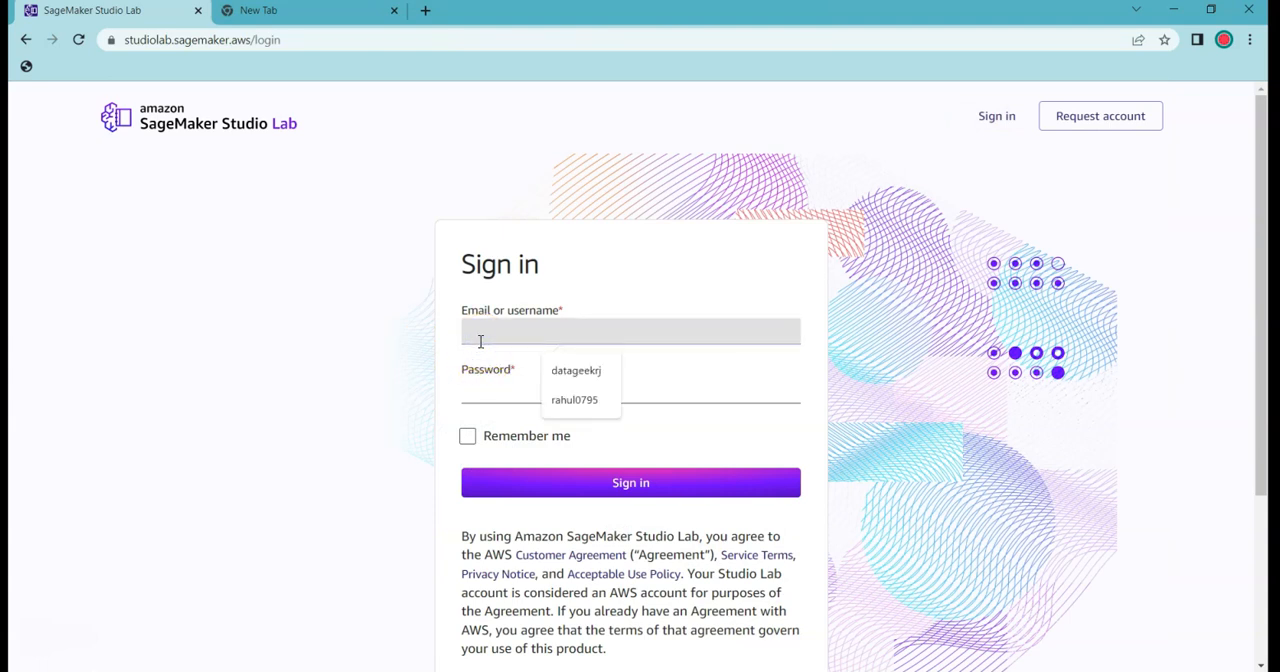
Sign in with the saved username and the typed password
{"action": "left_click", "coordinate": [576, 370]}
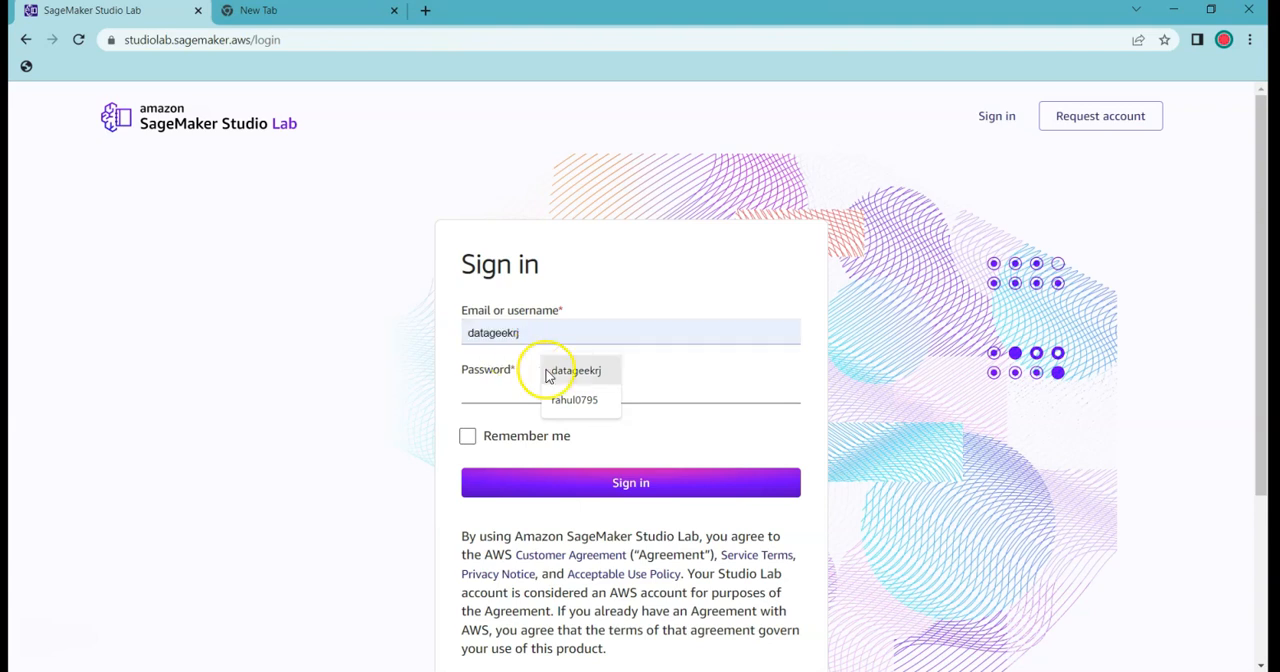
{"action": "left_click", "coordinate": [576, 400]}
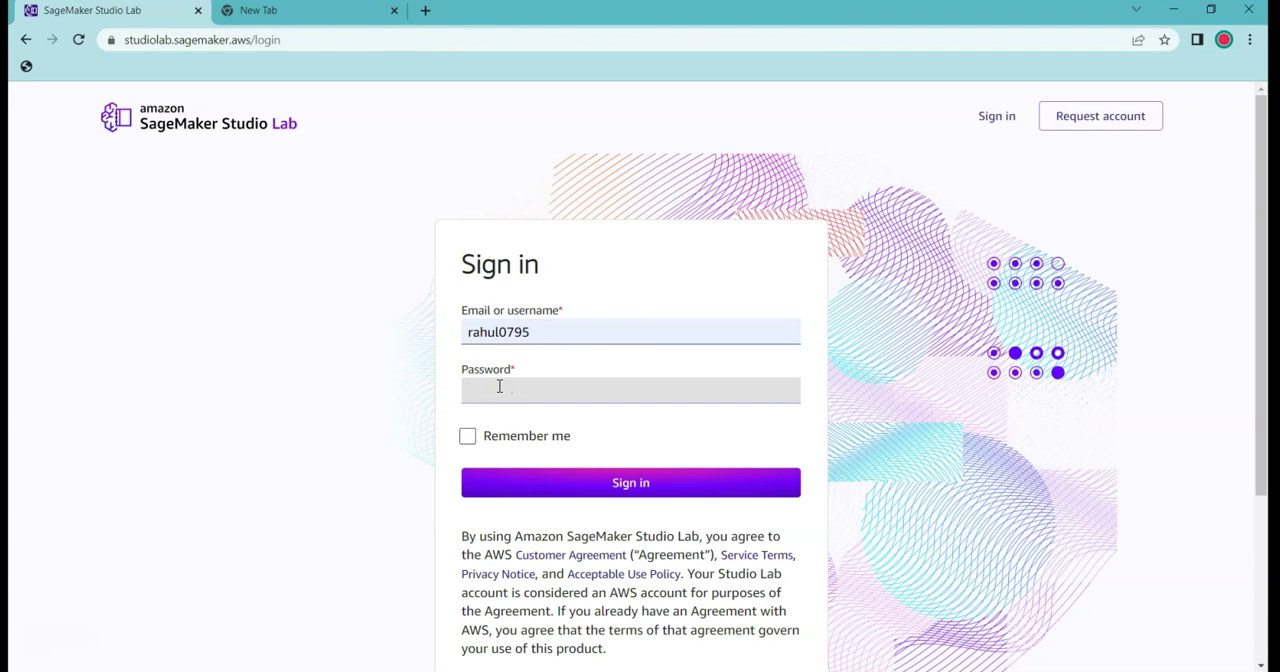
{"action": "type", "text": "••"}
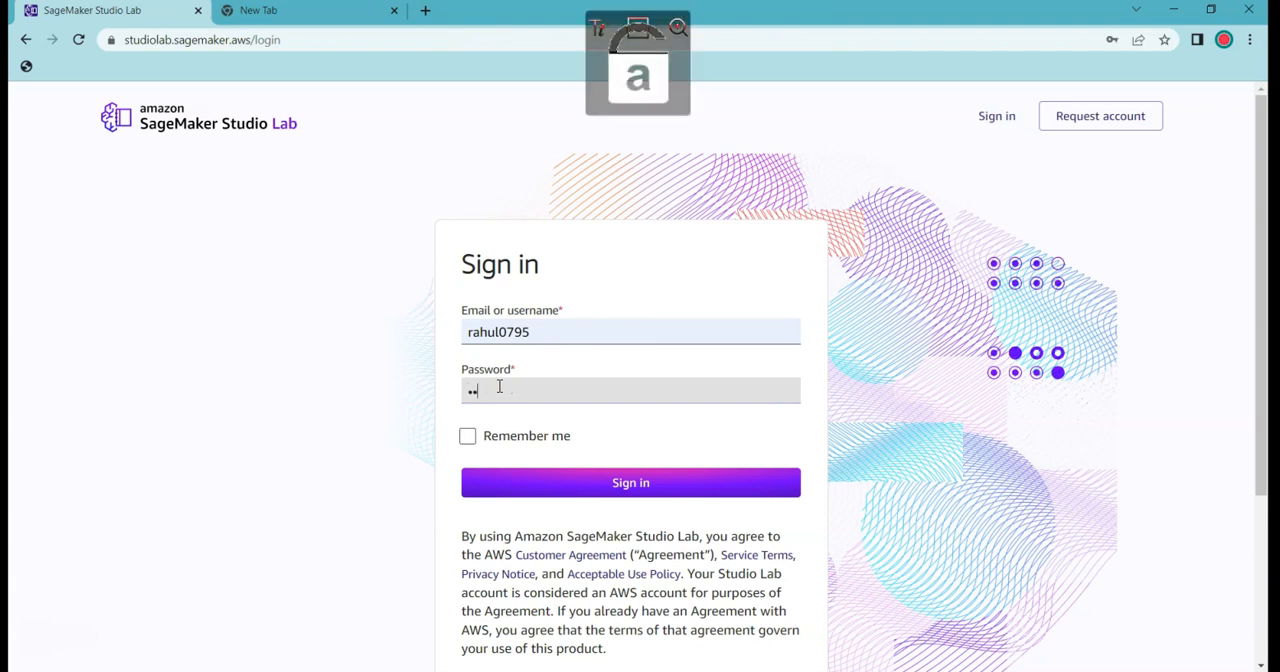
{"action": "type", "text": "•"}
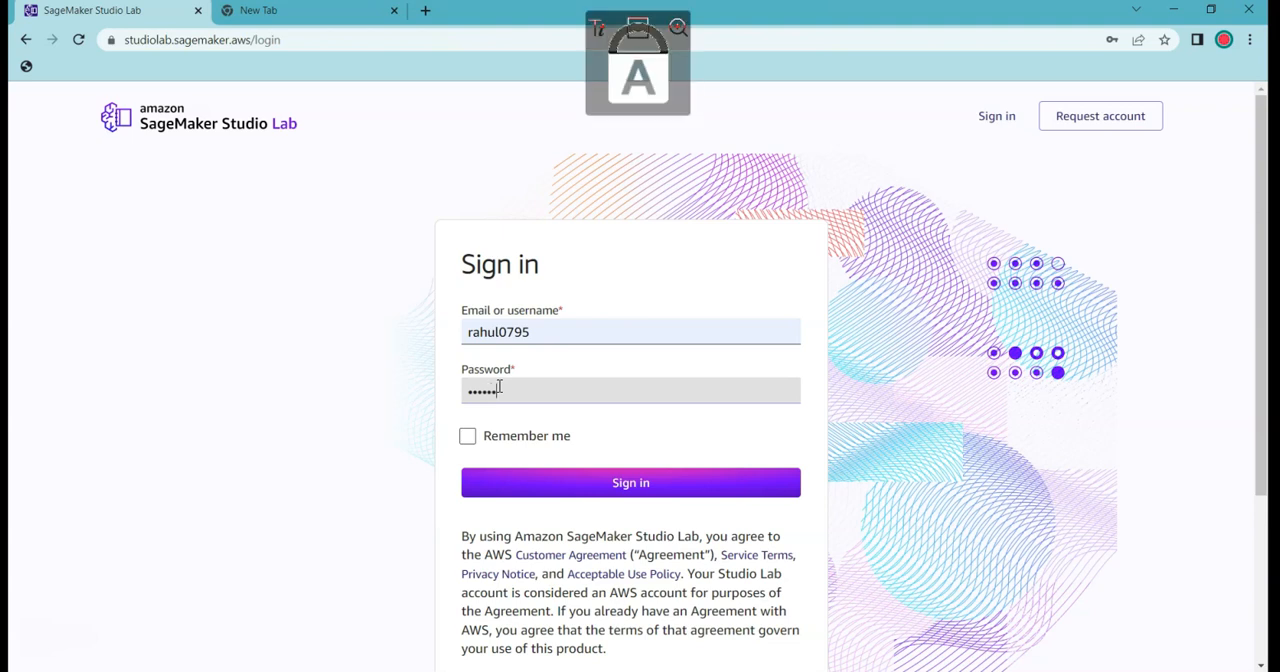
{"action": "type", "text": "••"}
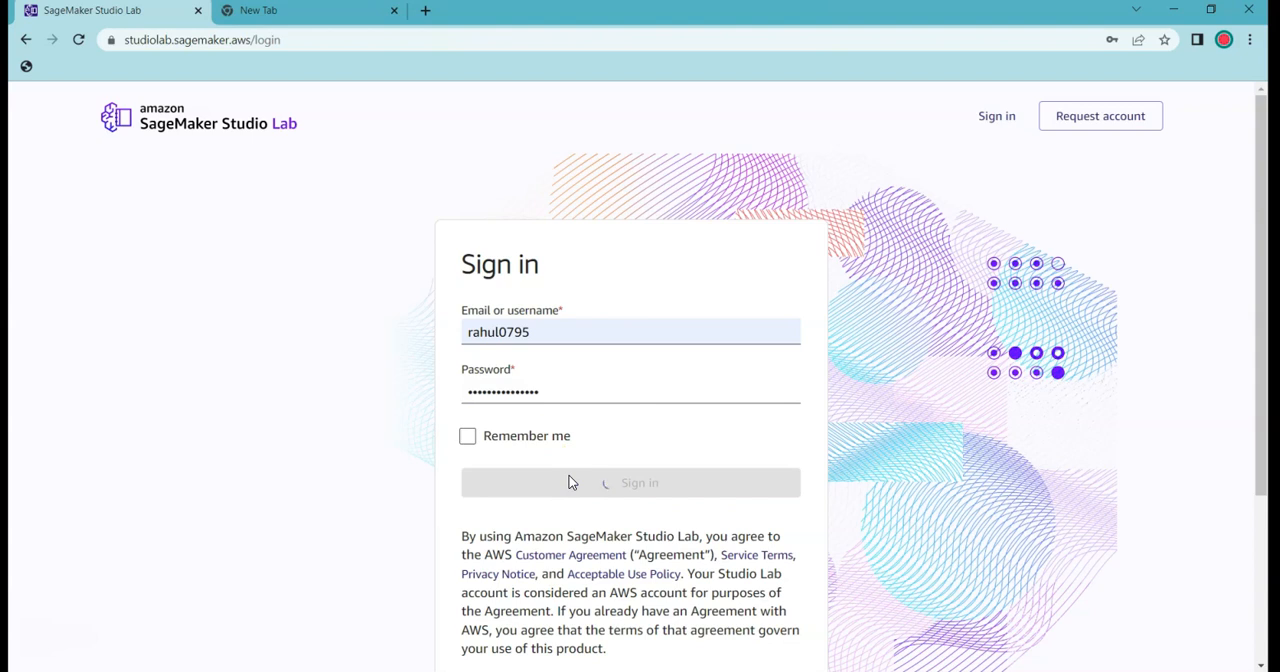
{"action": "left_click", "coordinate": [630, 482]}
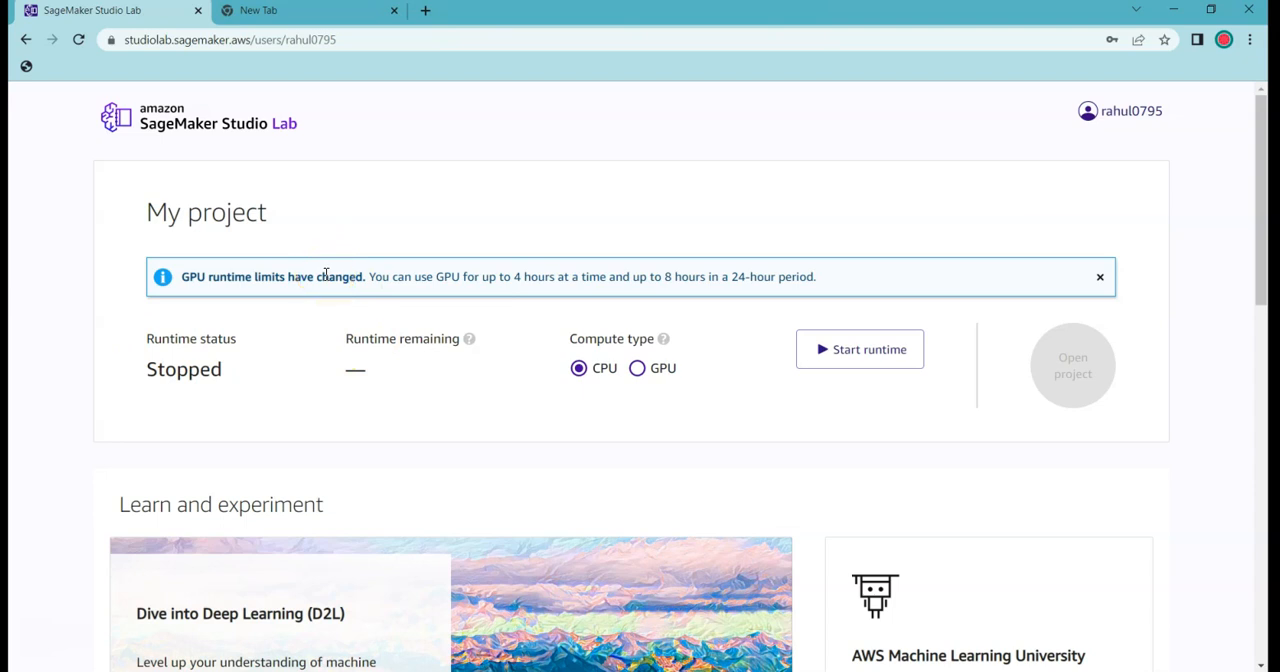
{"action": "mouse_move", "coordinate": [668, 272]}
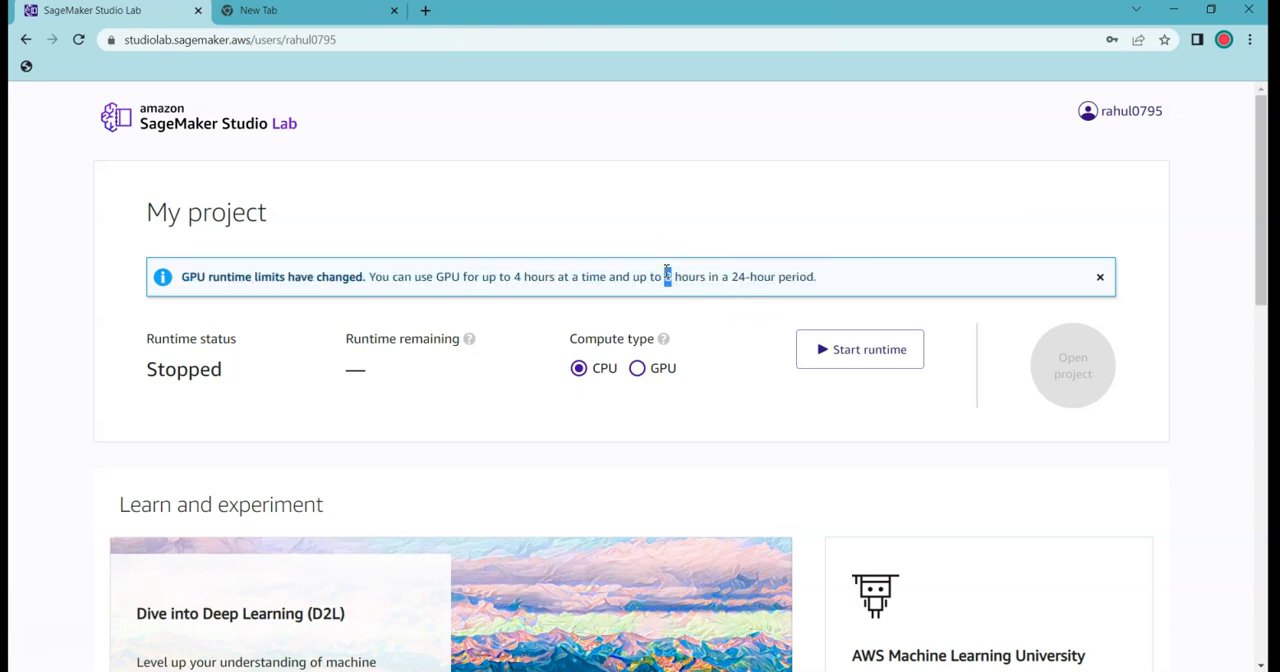
{"action": "mouse_move", "coordinate": [736, 276]}
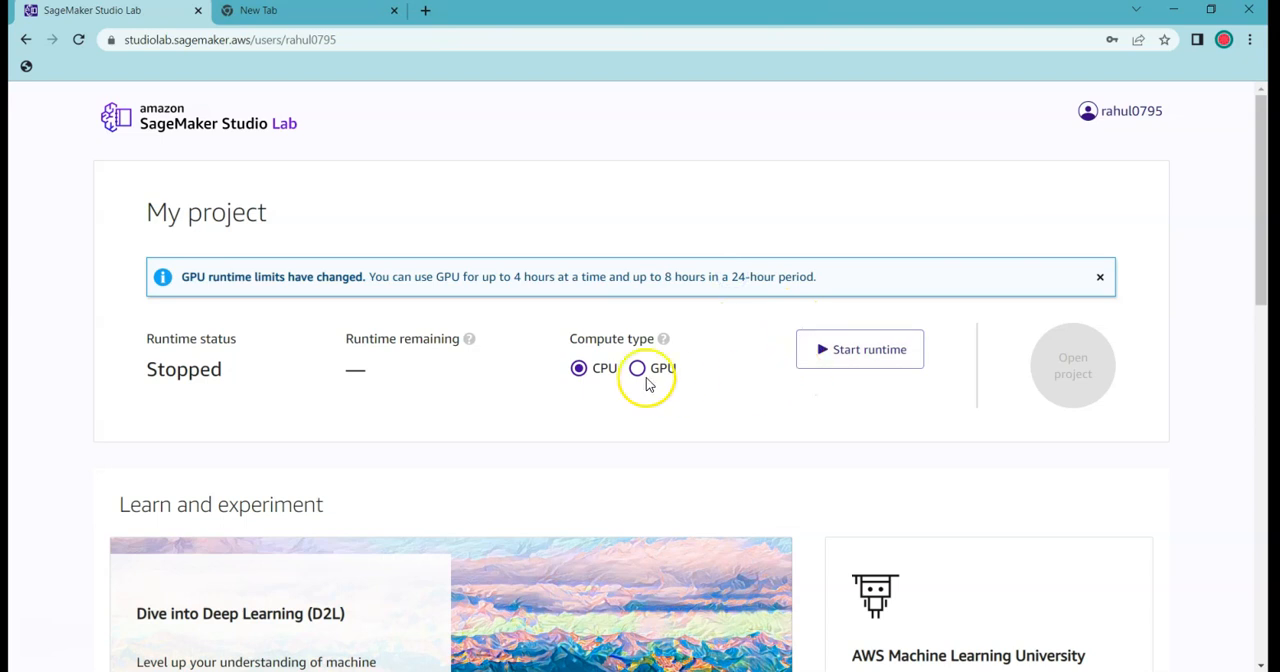
Choose GPU as the compute type on the My project page
{"action": "left_click", "coordinate": [636, 368]}
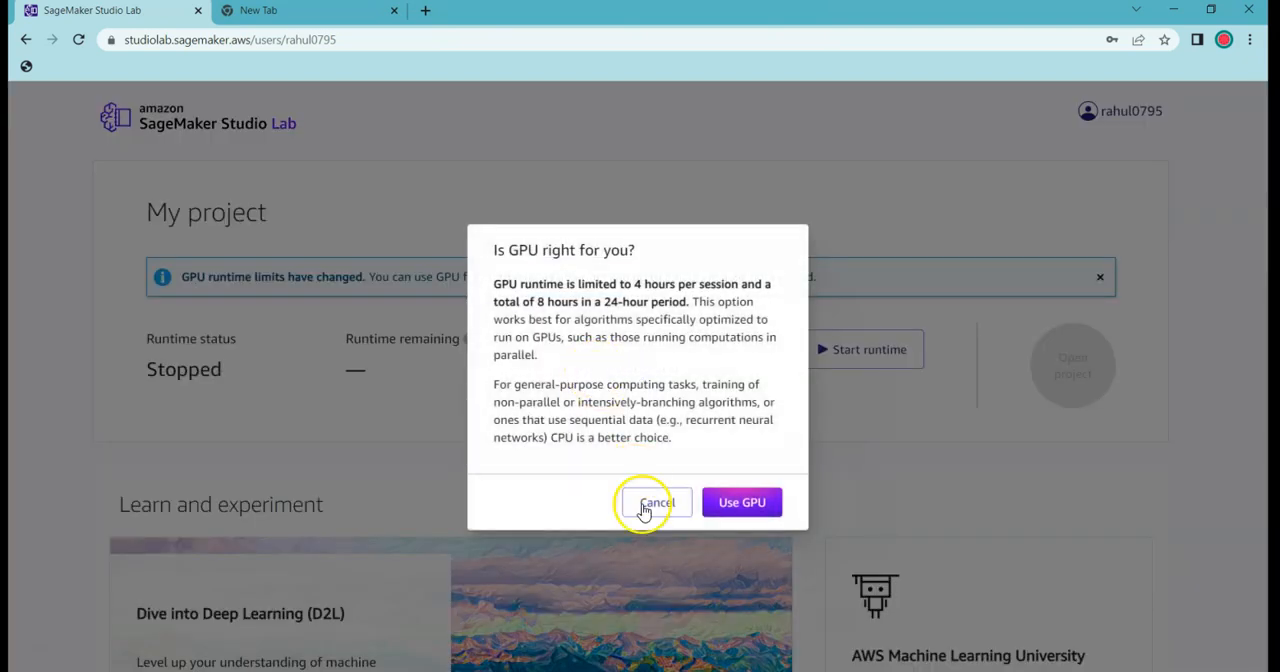
Cancel the GPU confirmation to keep CPU compute and start the project runtime
{"action": "left_click", "coordinate": [656, 502]}
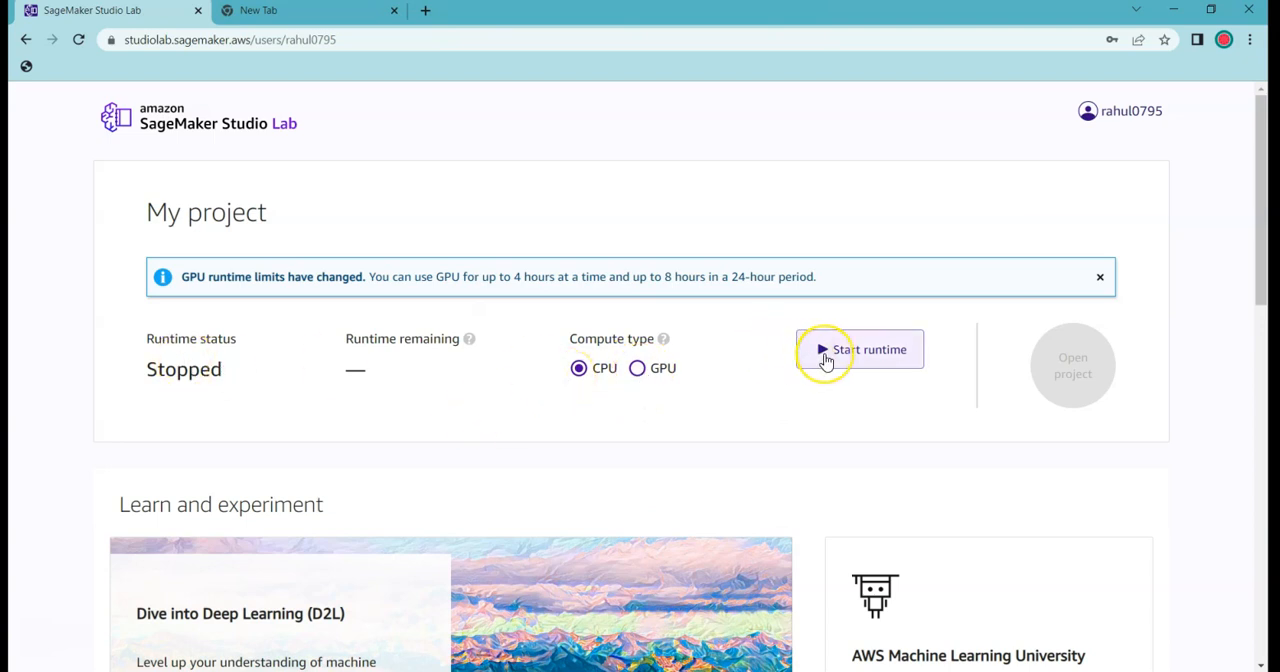
{"action": "left_click", "coordinate": [832, 348]}
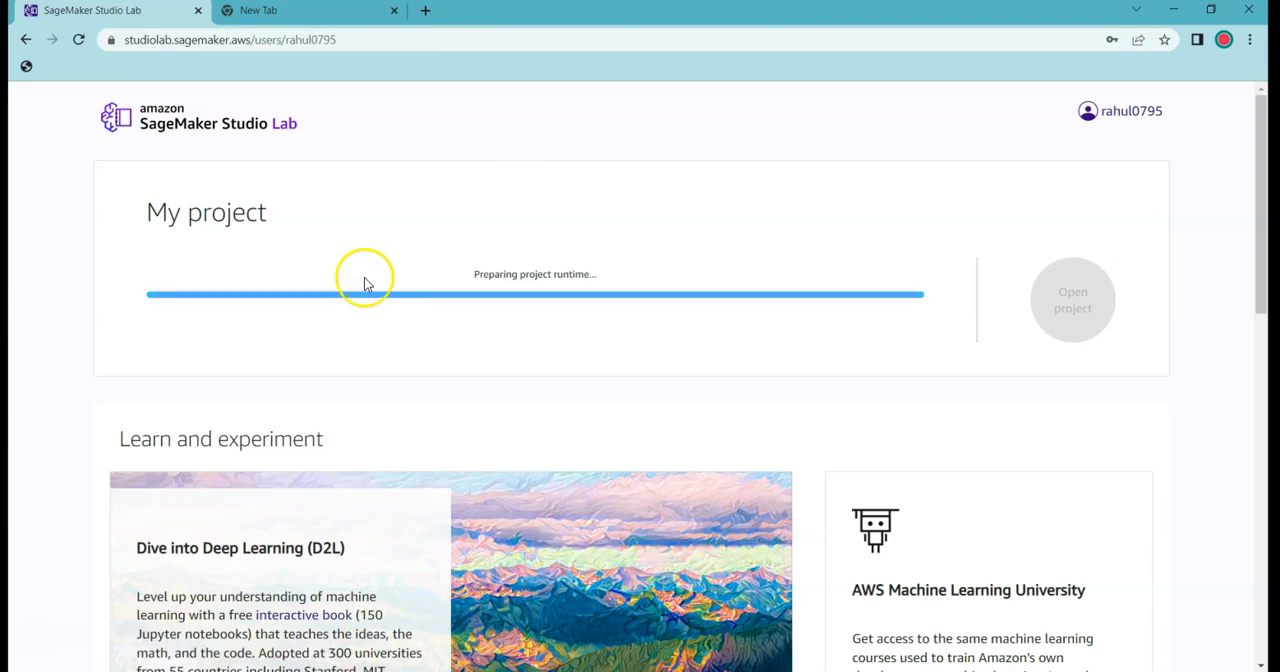
{"action": "mouse_move", "coordinate": [606, 200]}
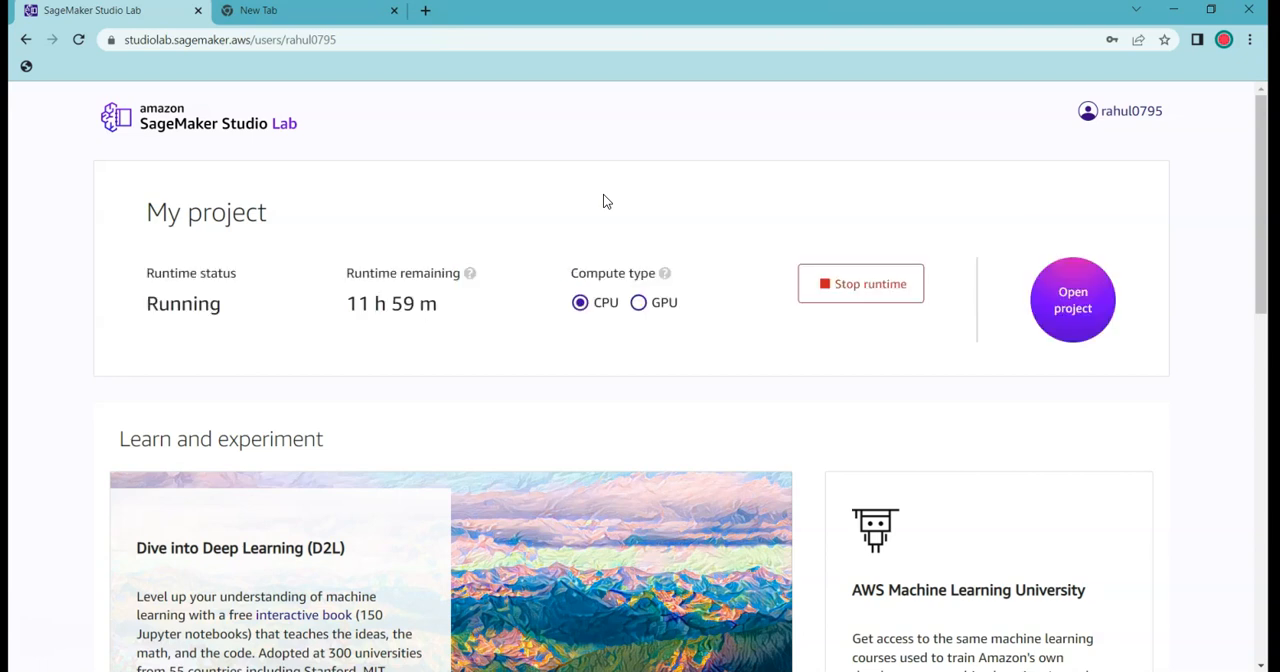
{"action": "scroll", "scroll_direction": "down", "scroll_amount": 3}
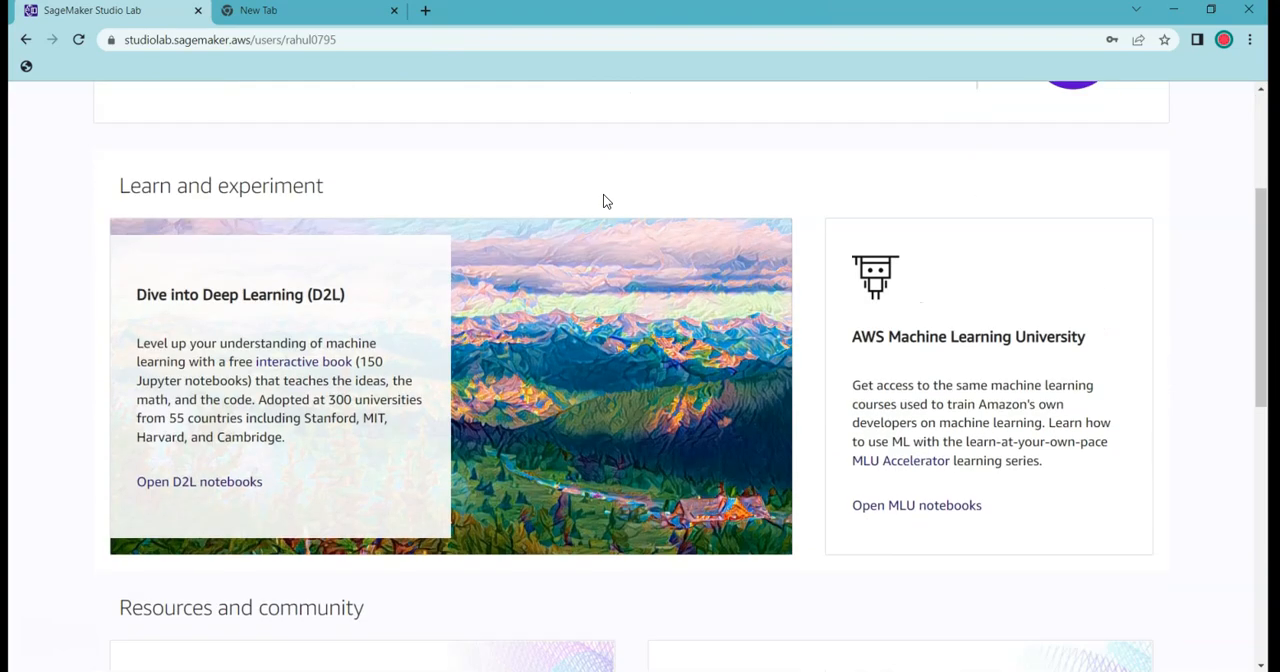
{"action": "scroll", "scroll_direction": "down", "scroll_amount": 3}
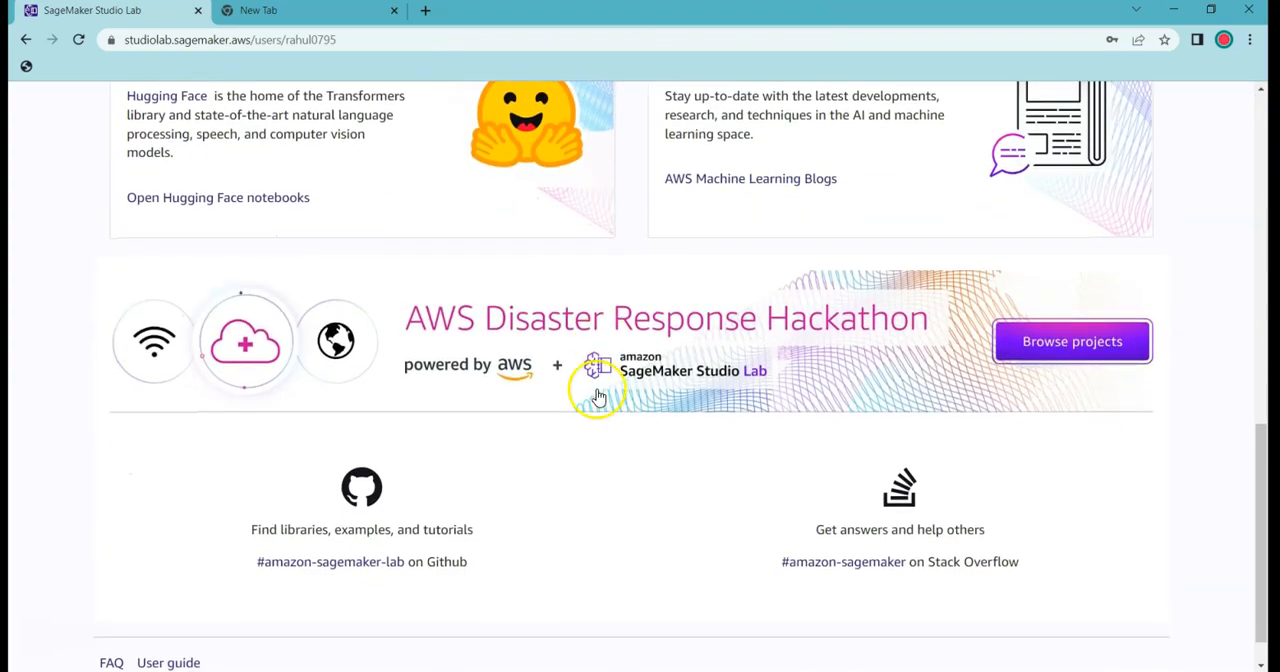
{"action": "scroll", "scroll_direction": "up", "scroll_amount": 3}
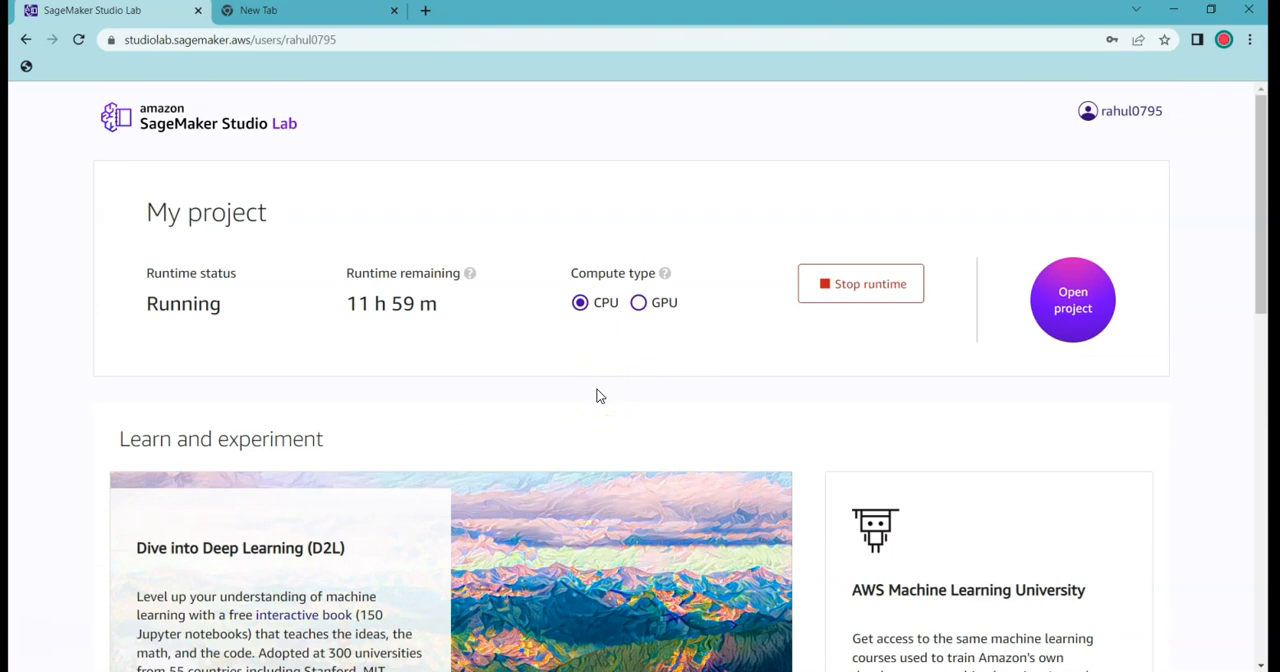
Open the running CPU project in JupyterLab from the Studio Lab home page
{"action": "triple_click", "coordinate": [392, 304]}
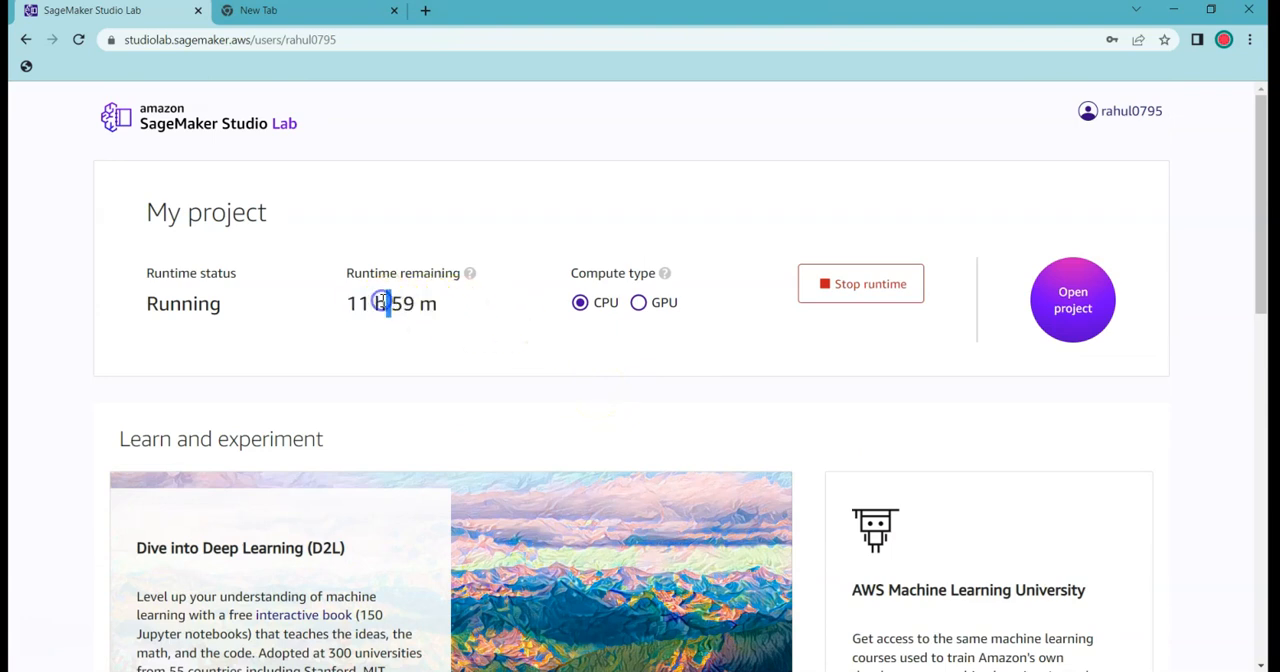
{"action": "triple_click", "coordinate": [384, 304]}
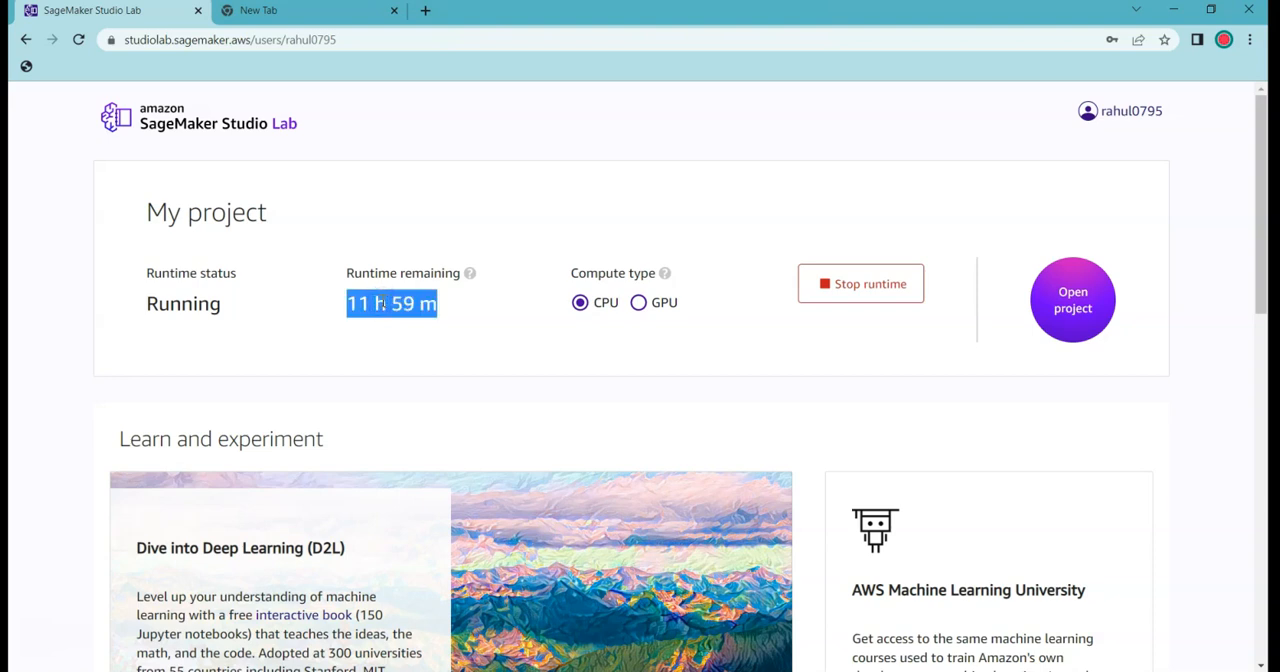
{"action": "left_click", "coordinate": [1072, 300]}
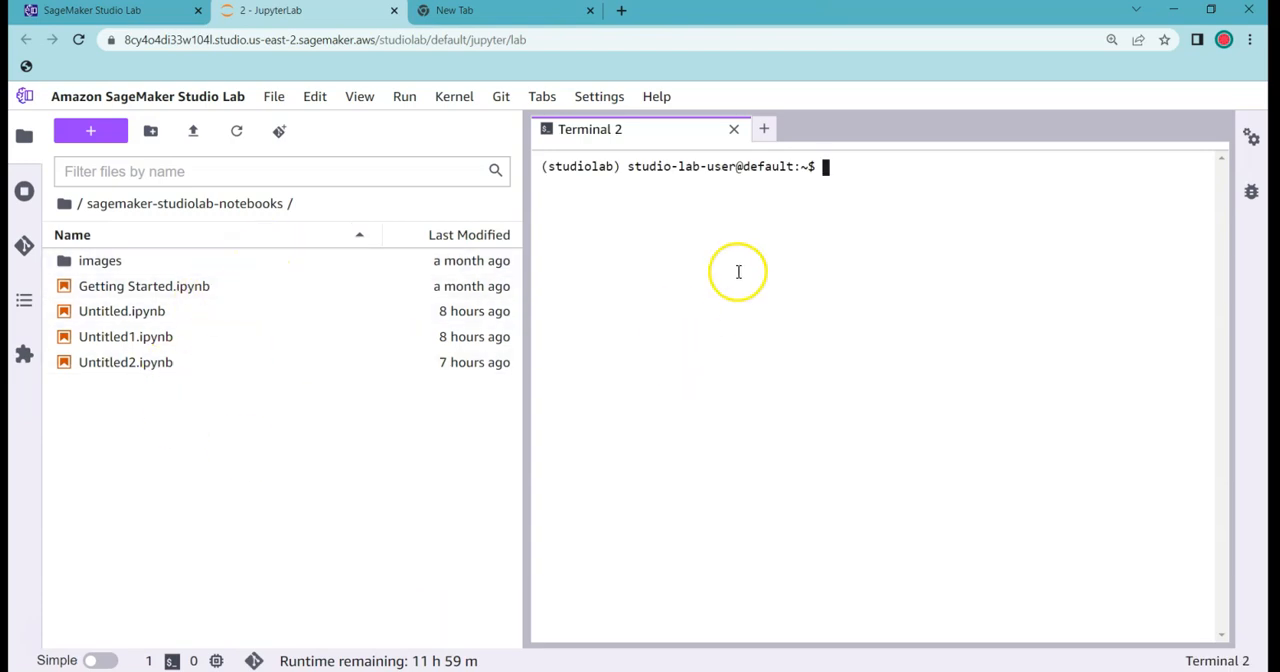
{"action": "mouse_move", "coordinate": [700, 236]}
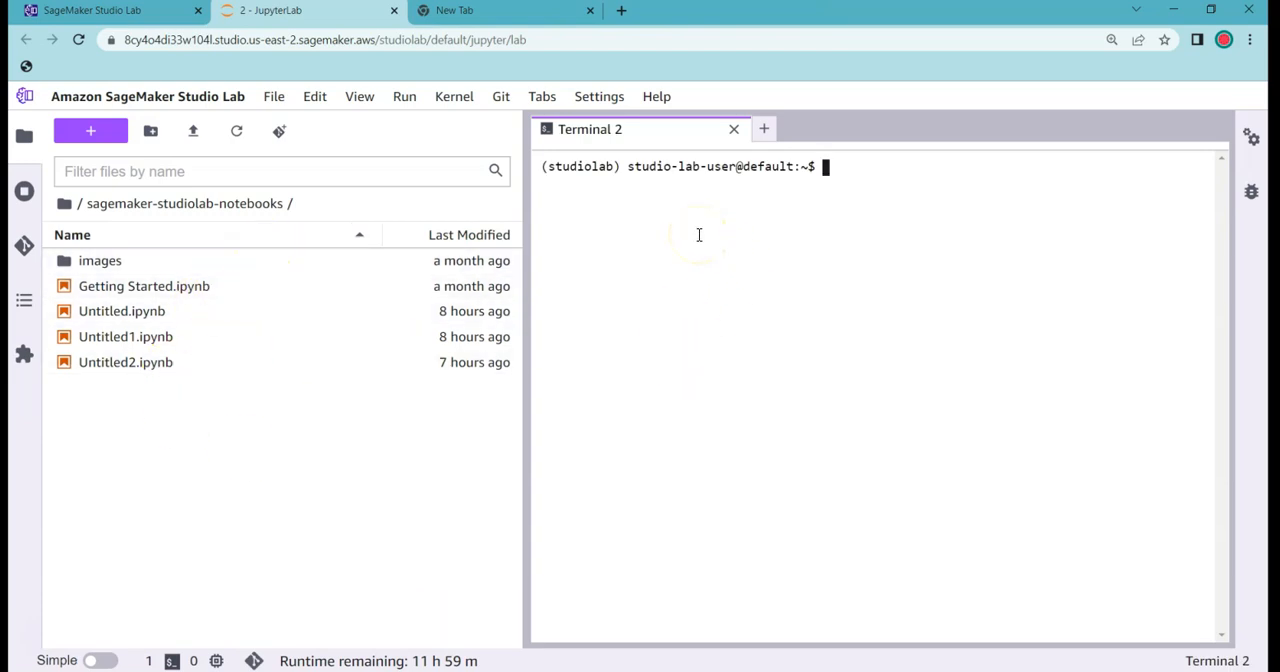
{"action": "mouse_move", "coordinate": [24, 136]}
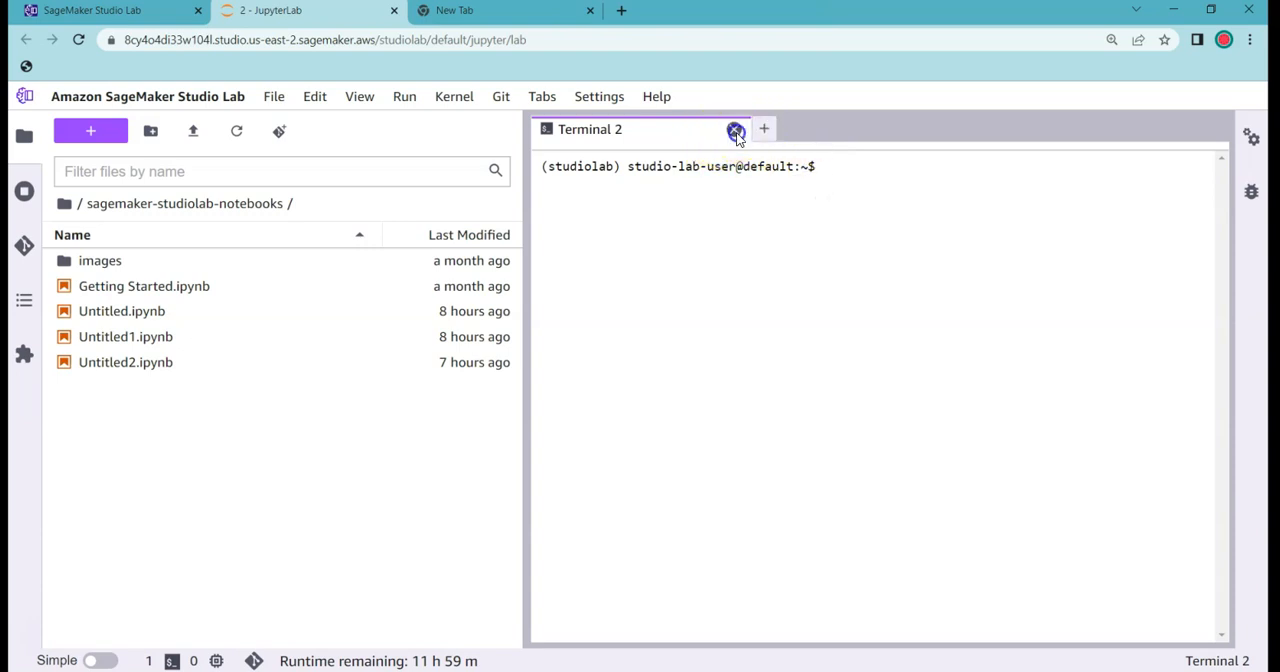
Close the terminal and run !pip install sklearn in a new notebook's first cell
{"action": "left_click", "coordinate": [732, 132]}
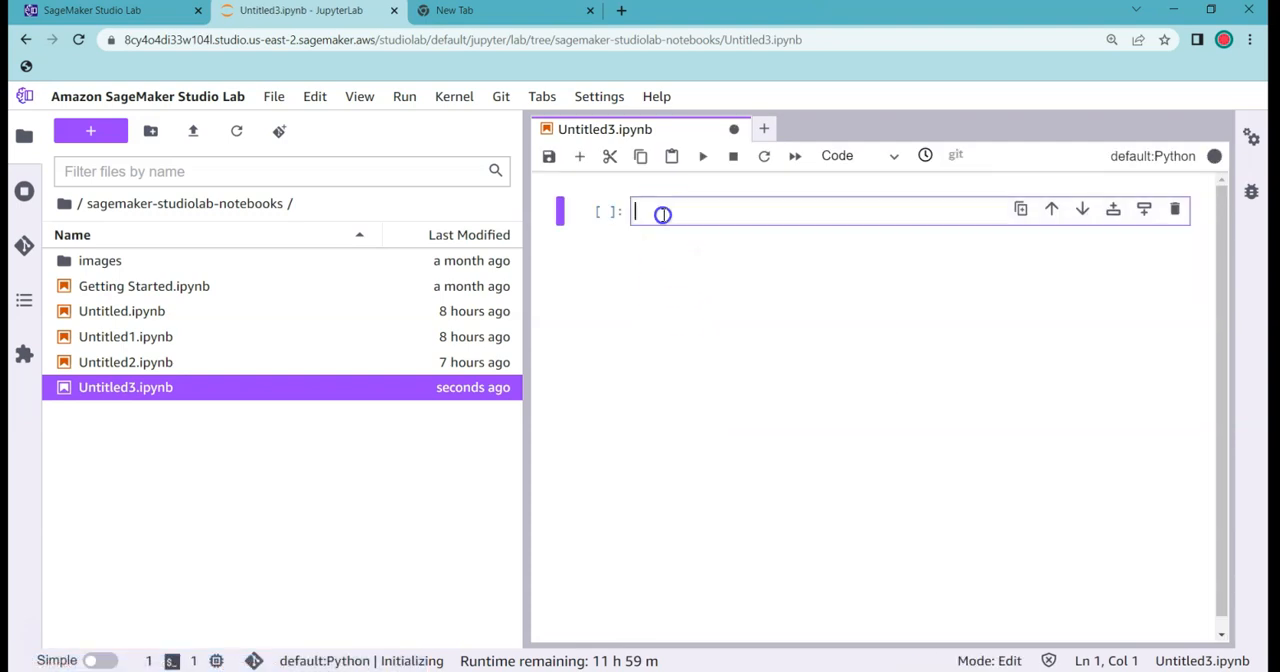
{"action": "type", "text": "!pip"}
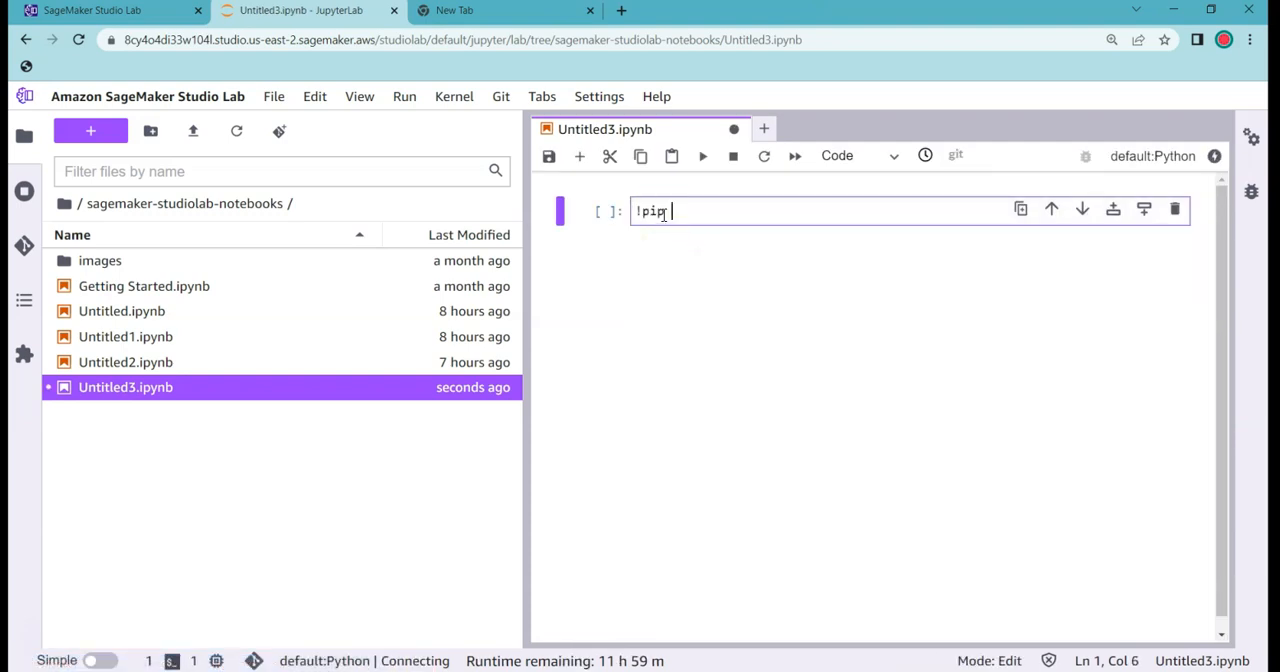
{"action": "type", "text": "install"}
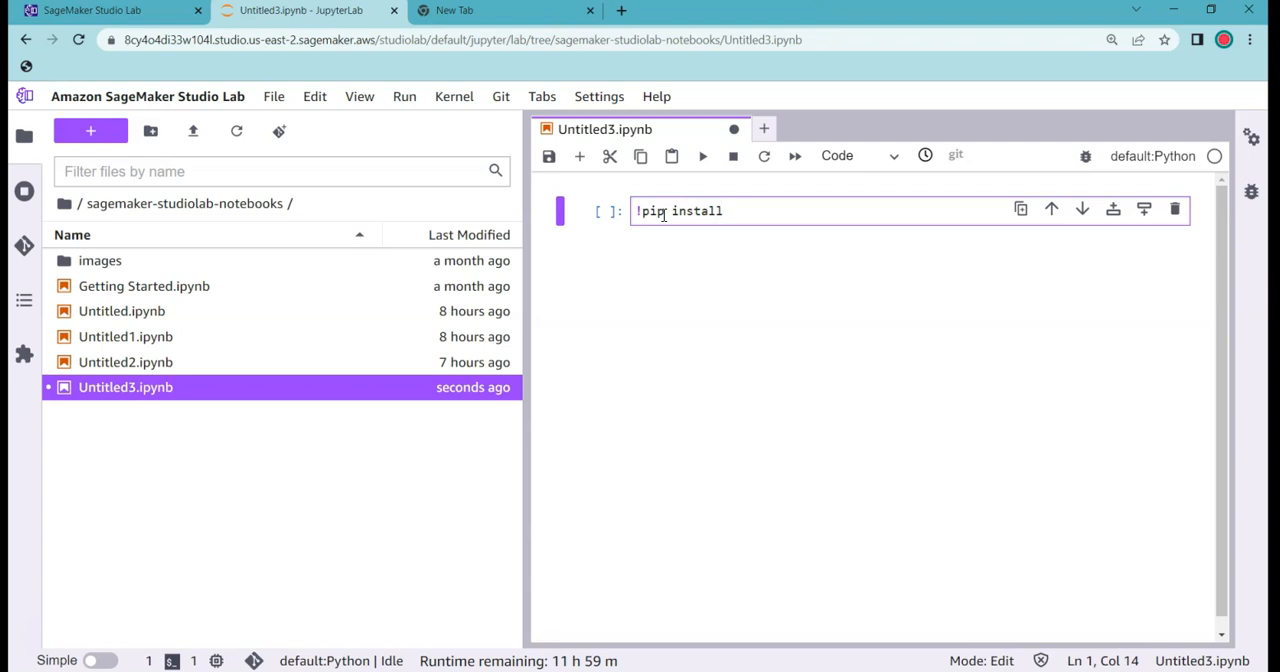
{"action": "type", "text": "s"}
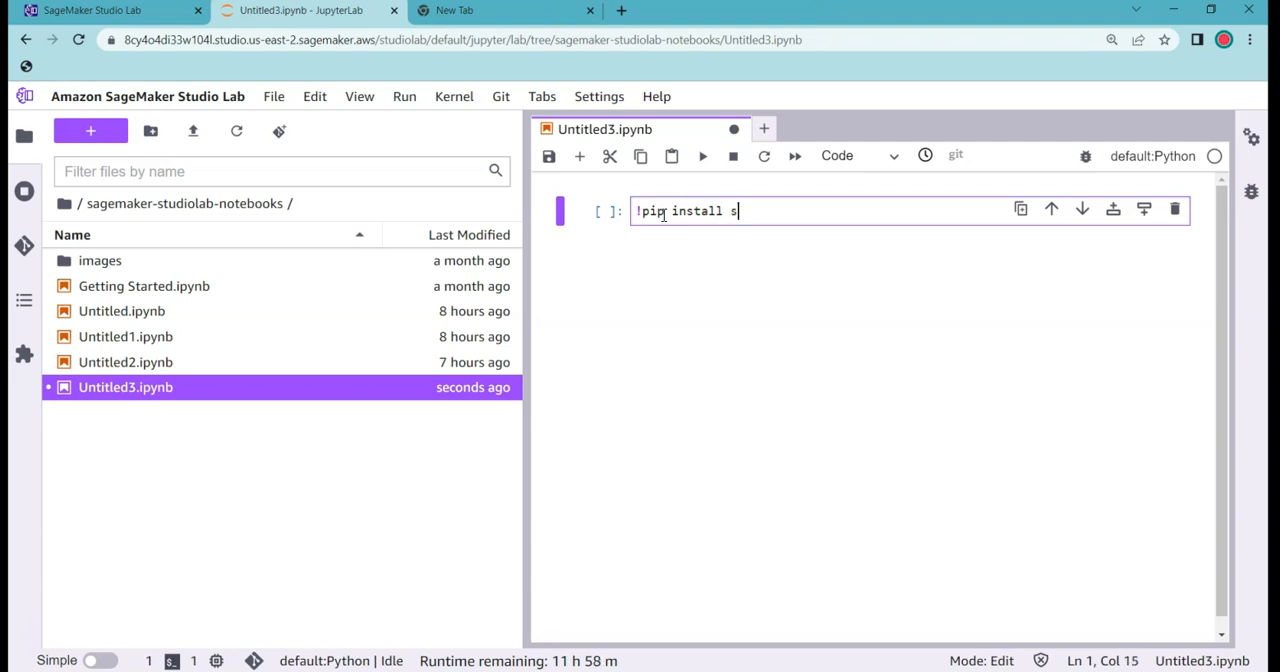
{"action": "key", "text": "Backspace"}
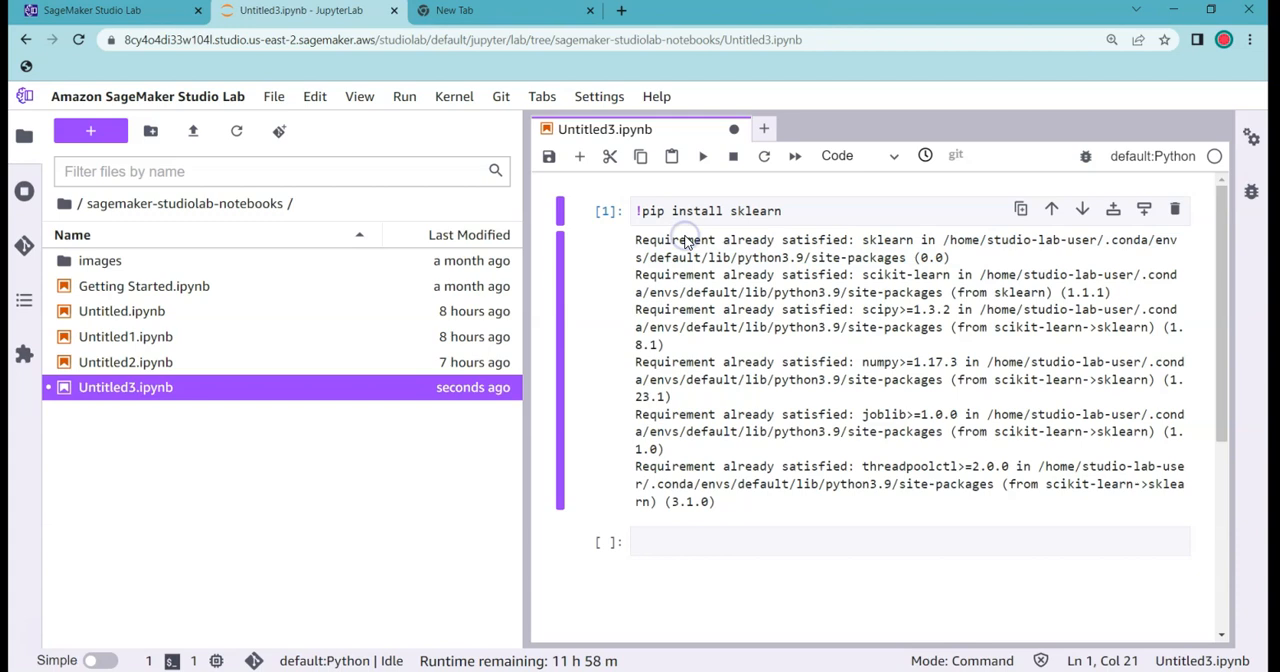
{"action": "mouse_move", "coordinate": [656, 380]}
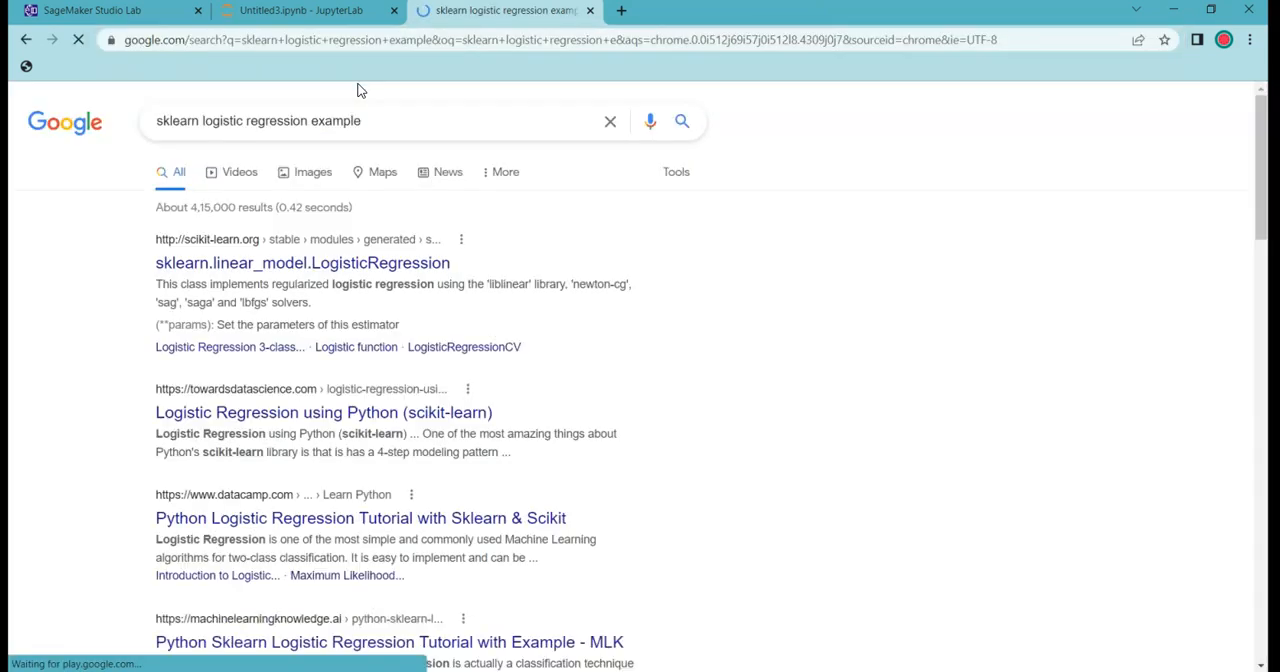
Open the LogisticRegression documentation page and scroll to its Examples section
{"action": "left_click", "coordinate": [286, 262]}
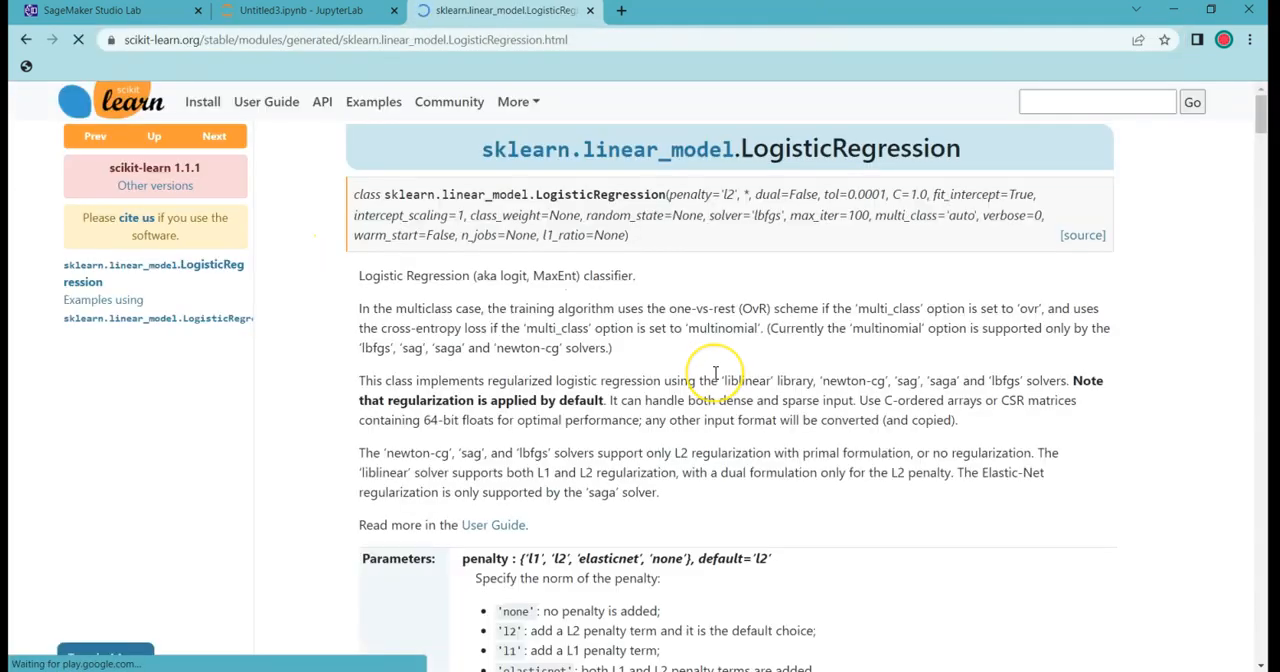
{"action": "scroll", "scroll_direction": "down", "scroll_amount": 3}
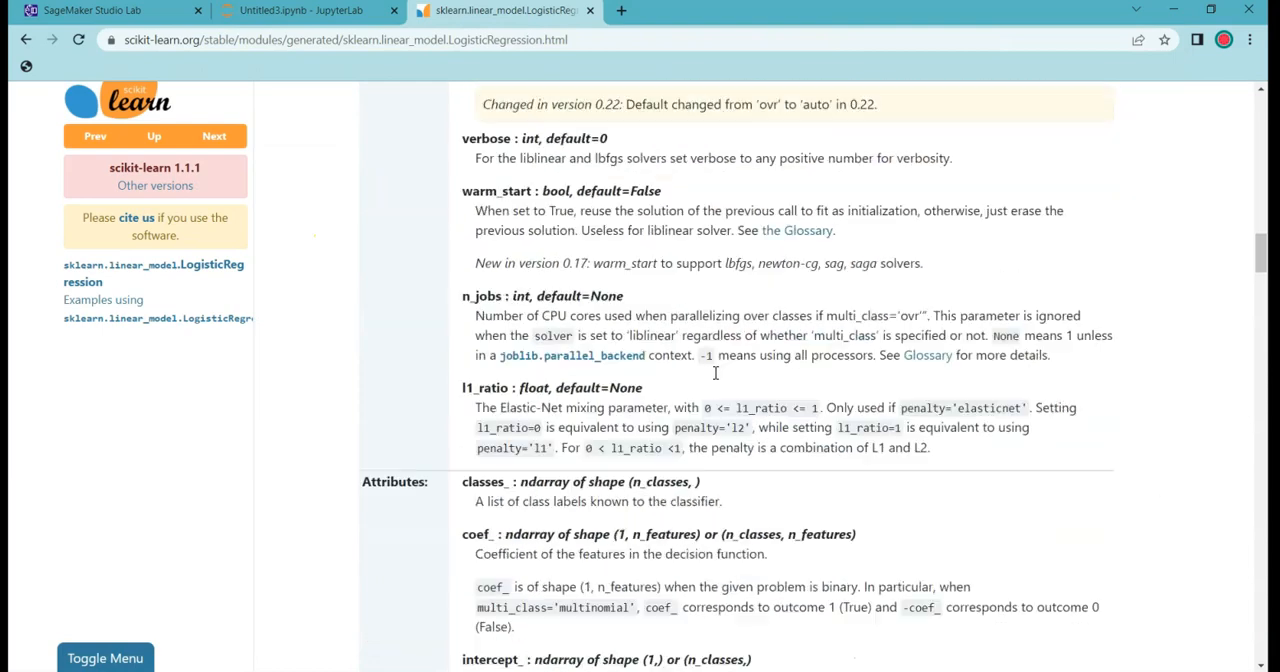
{"action": "scroll", "scroll_direction": "down", "scroll_amount": 3}
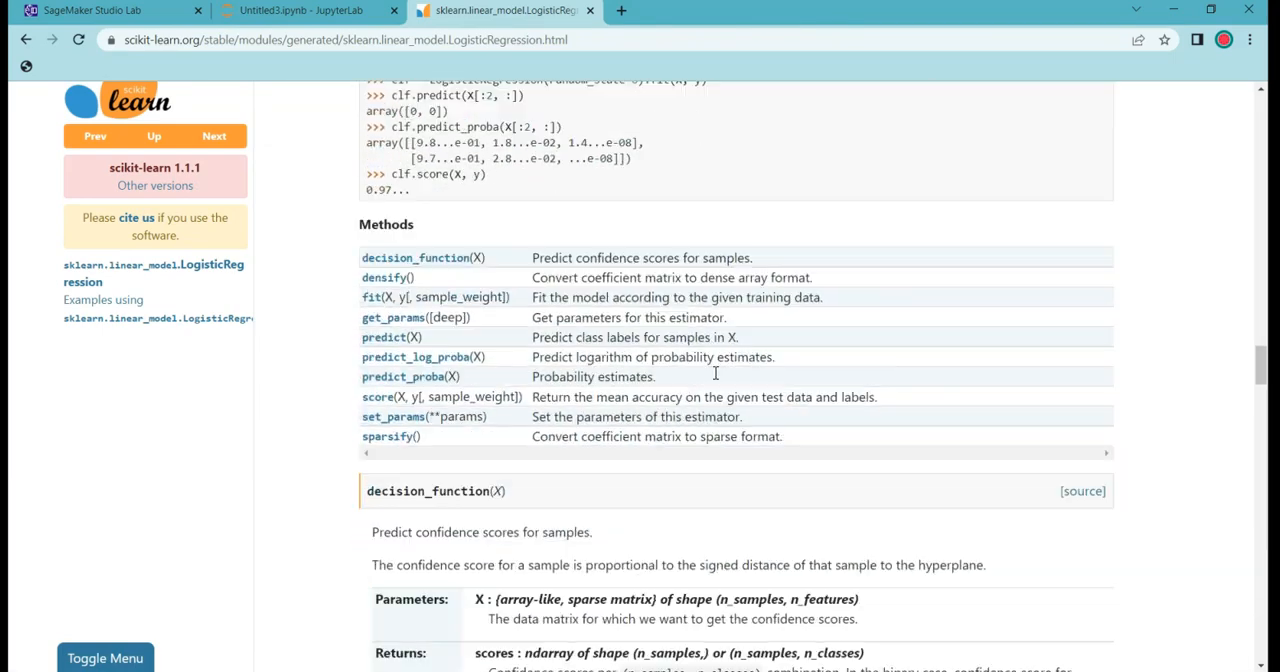
{"action": "scroll", "scroll_direction": "up", "scroll_amount": 3}
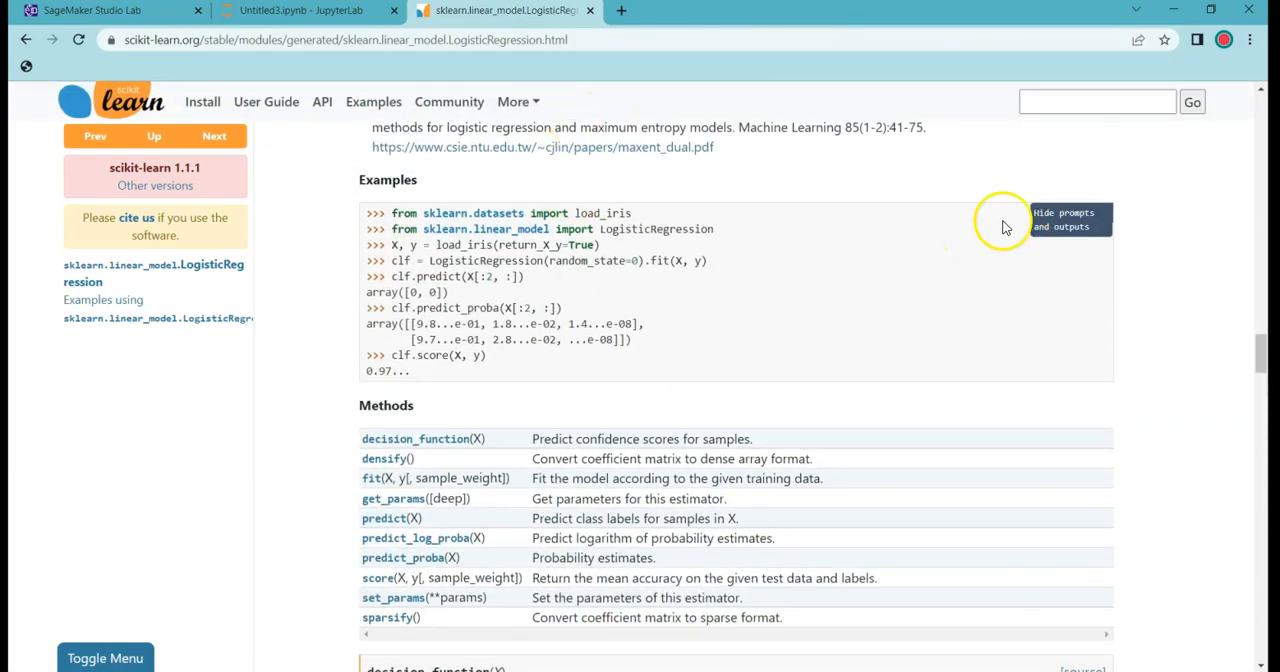
Copy the example code without prompts and return to the Untitled3 notebook
{"action": "left_click", "coordinate": [1068, 220]}
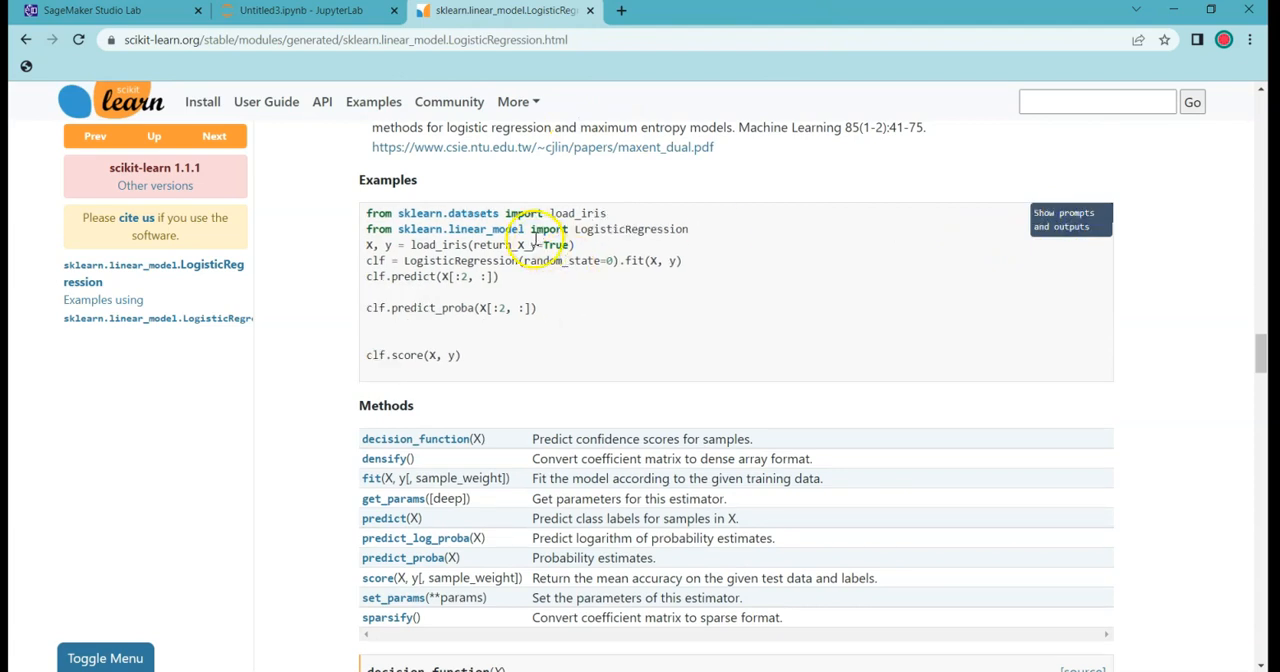
{"action": "left_click_drag", "start_coordinate": [368, 212], "coordinate": [500, 276]}
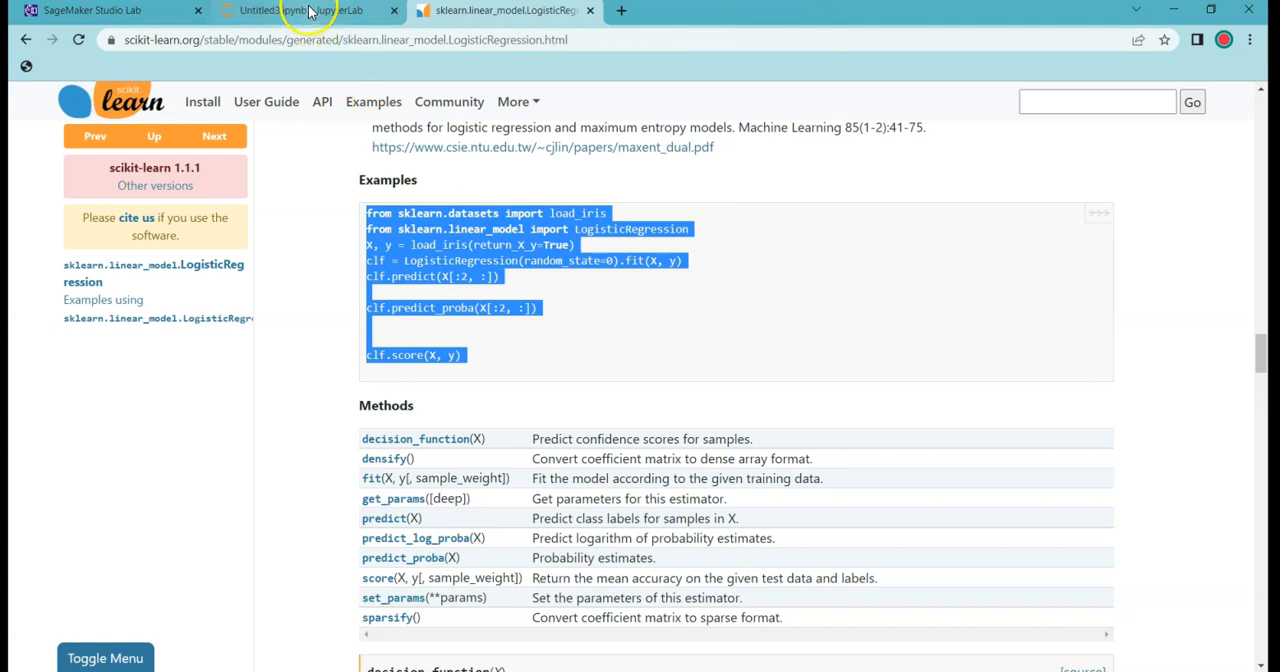
{"action": "left_click", "coordinate": [290, 12]}
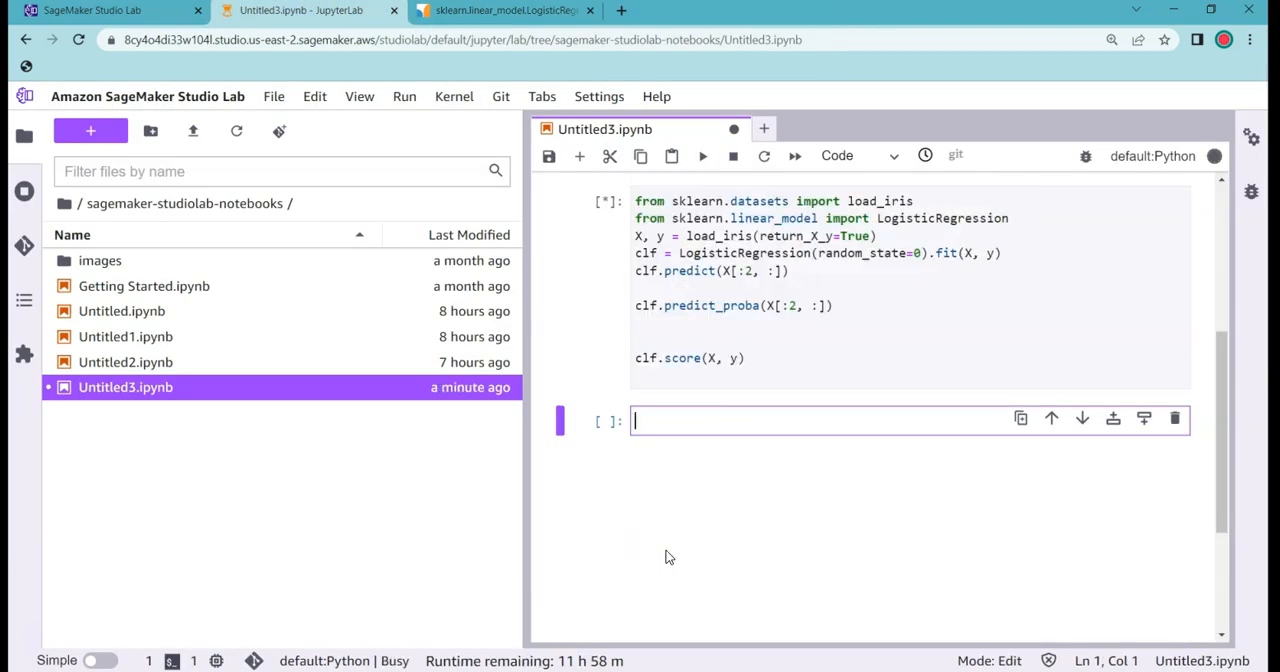
Run the pasted LogisticRegression cell, which prints a score near 0.973
{"action": "key", "text": "Shift+Enter"}
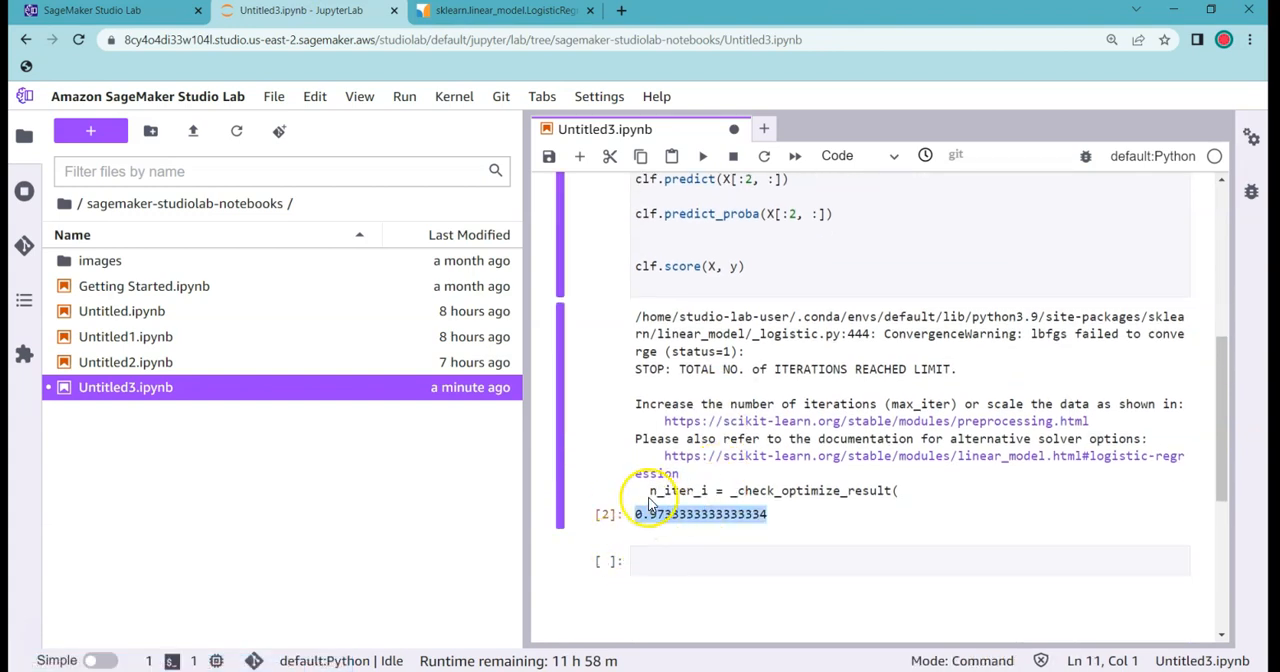
{"action": "left_click", "coordinate": [664, 560]}
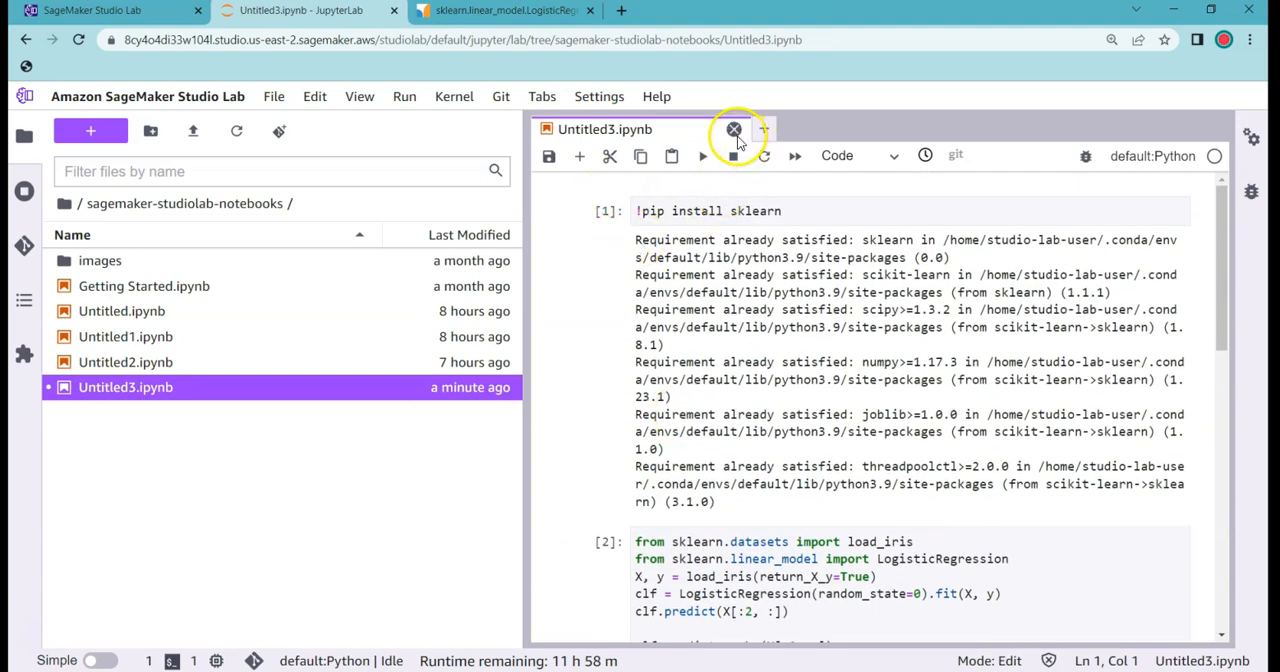
{"action": "mouse_move", "coordinate": [764, 130]}
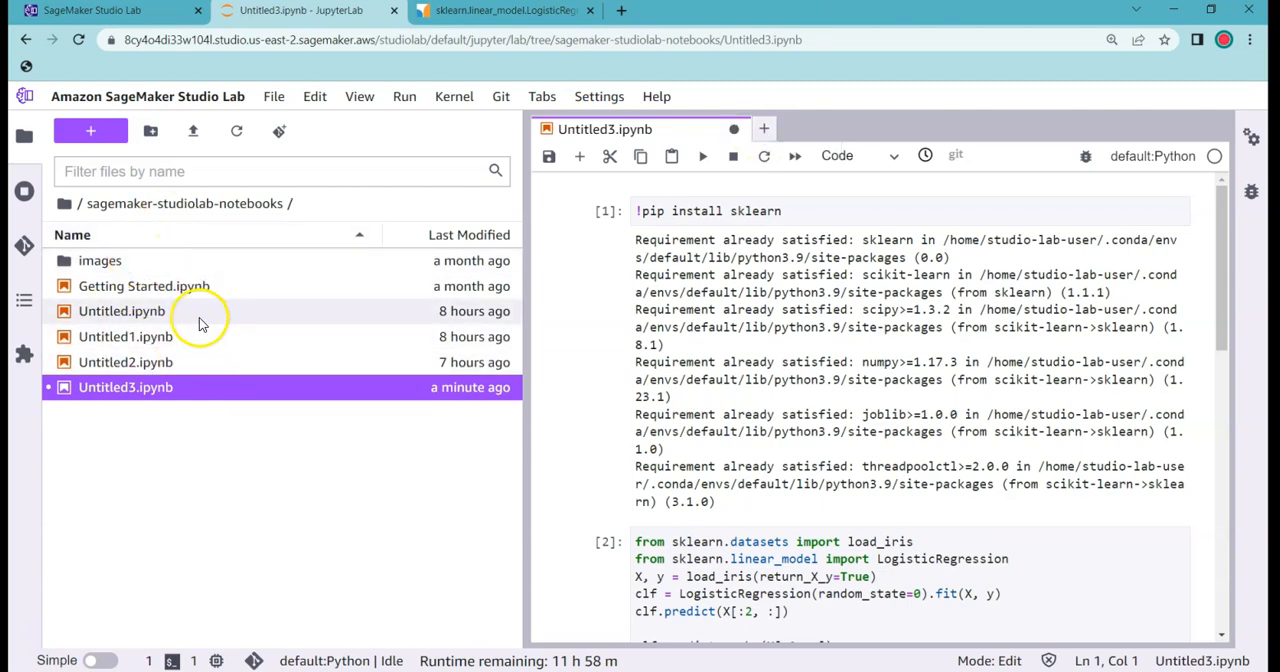
Create a new Python file from the launcher and close Untitled3 discarding changes
{"action": "left_click", "coordinate": [764, 128]}
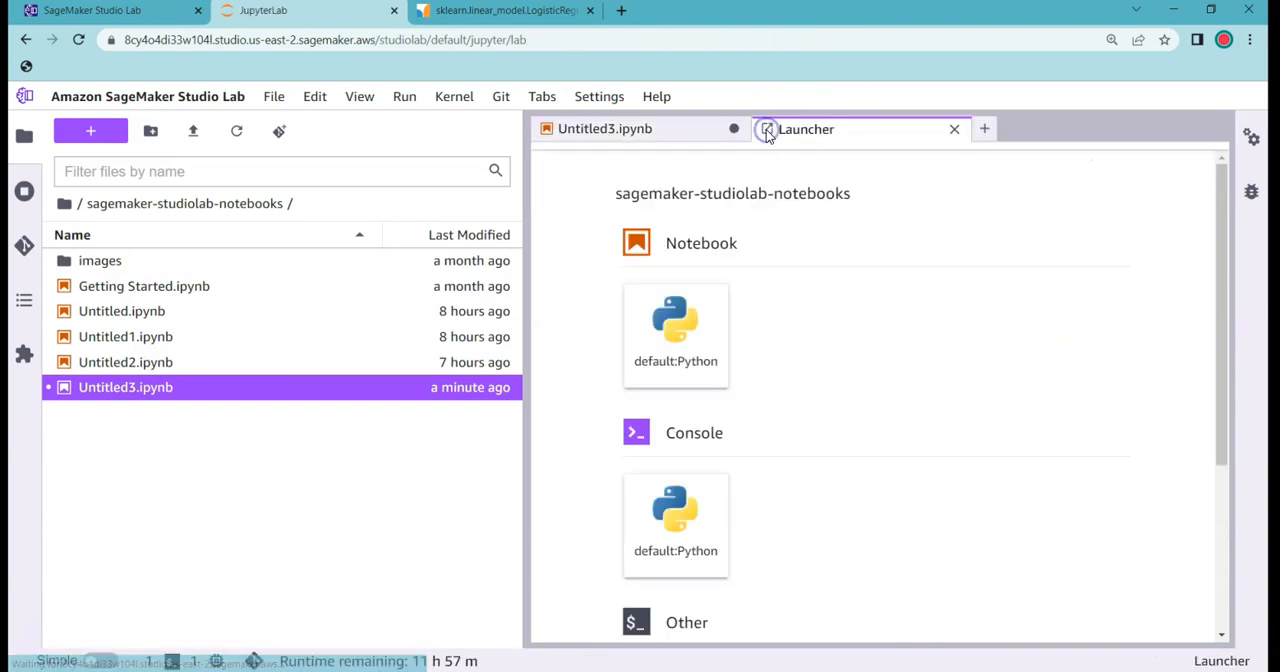
{"action": "scroll", "scroll_direction": "down", "scroll_amount": 3}
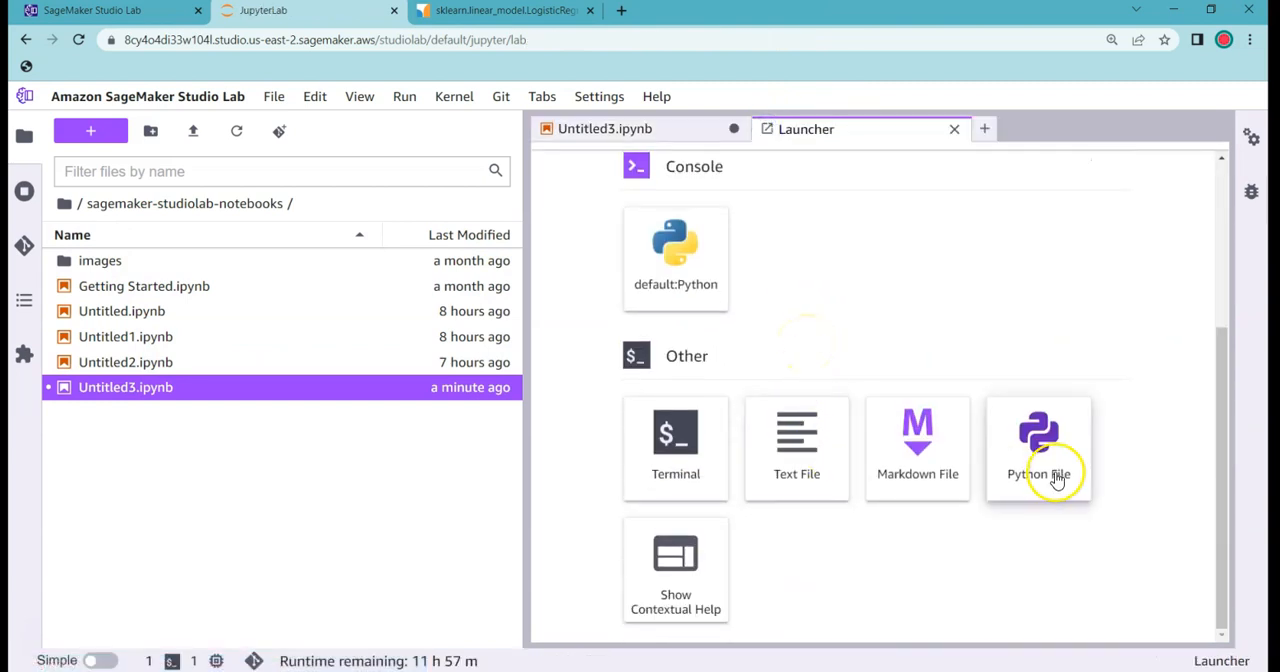
{"action": "left_click", "coordinate": [1038, 448]}
{"action": "type", "text": "import sk"}
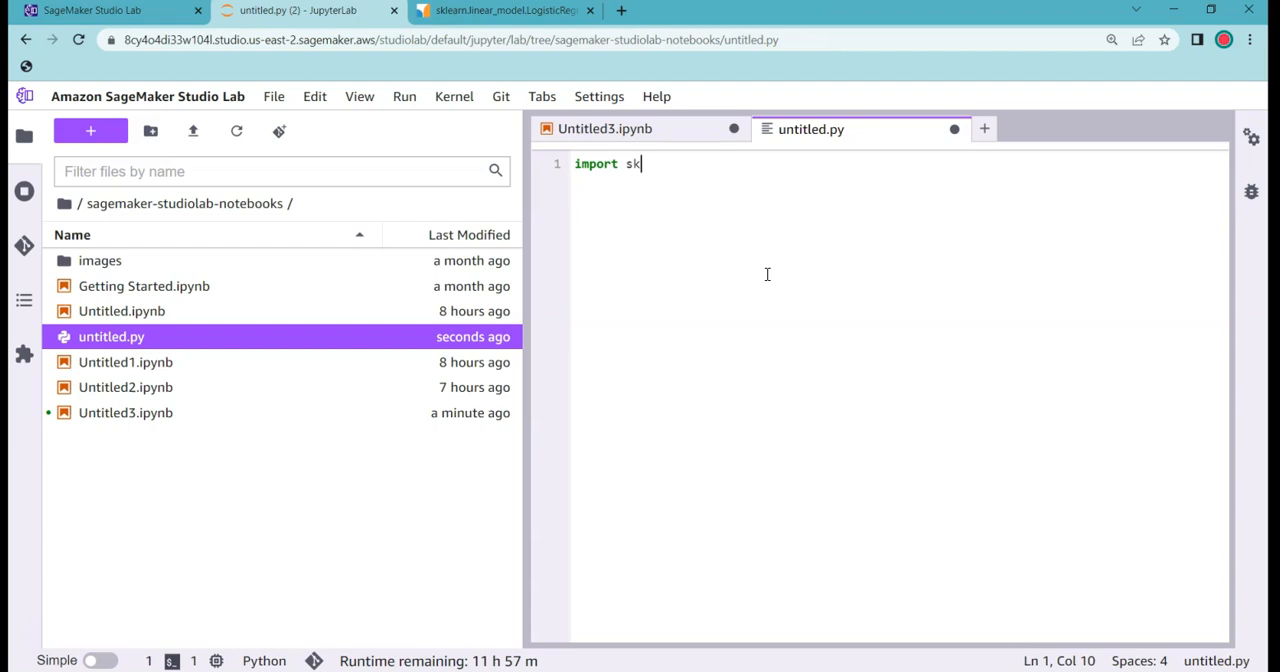
{"action": "type", "text": "earn"}
{"action": "type", "text": "import os"}
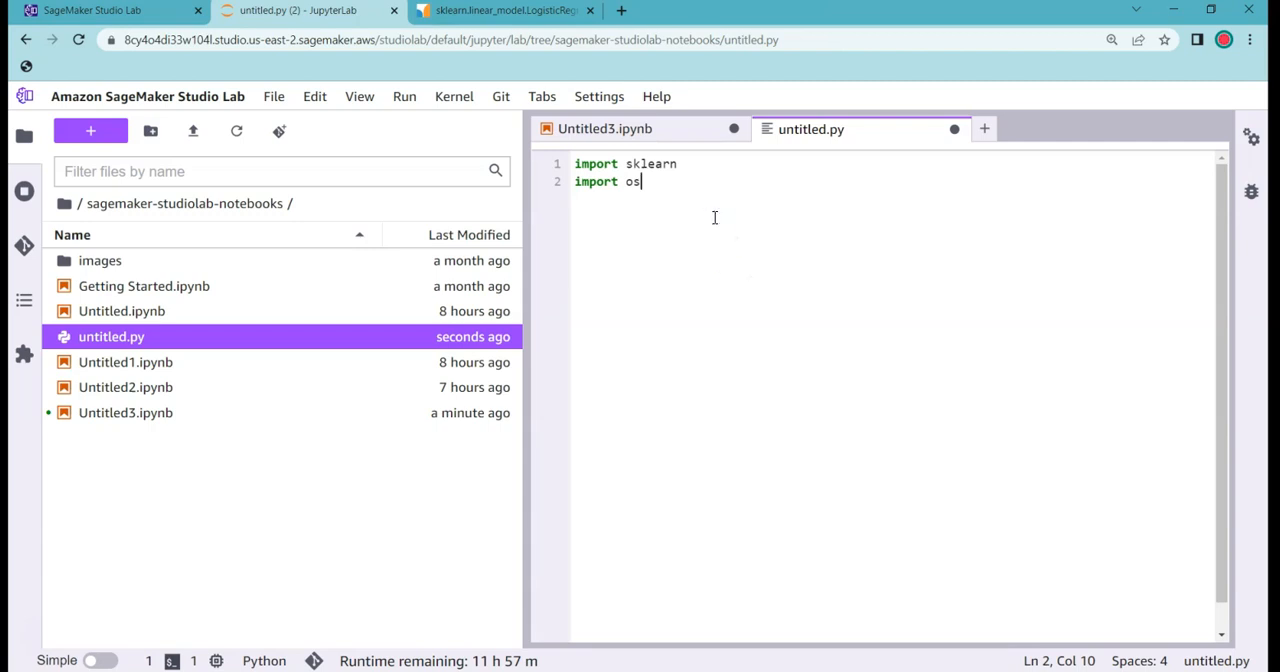
{"action": "left_click", "coordinate": [604, 128]}
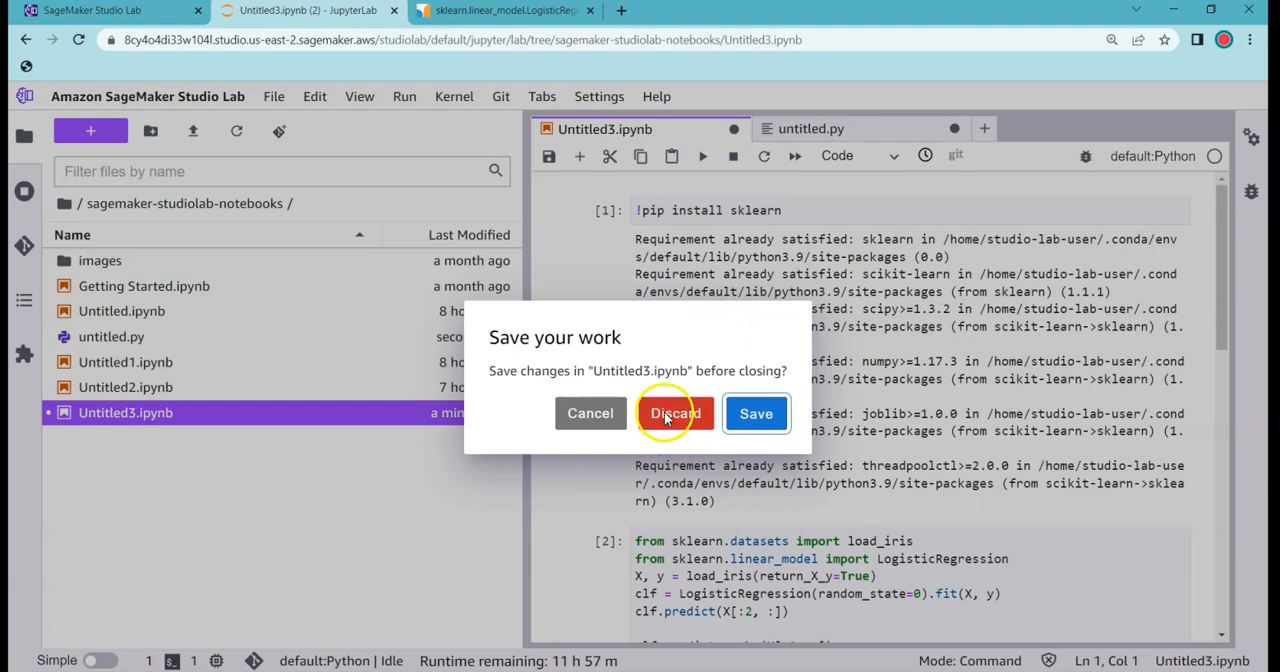
{"action": "left_click", "coordinate": [676, 412]}
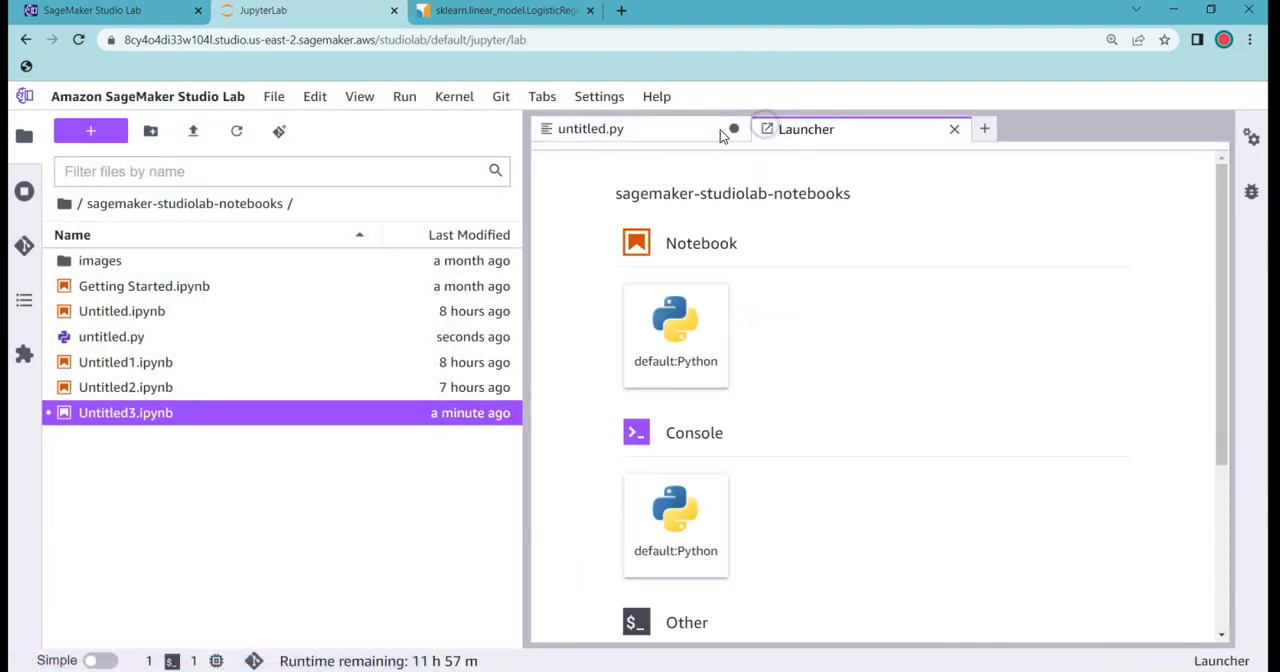
Write print(2+3) in untitled.py and save it
{"action": "type", "text": "print"}
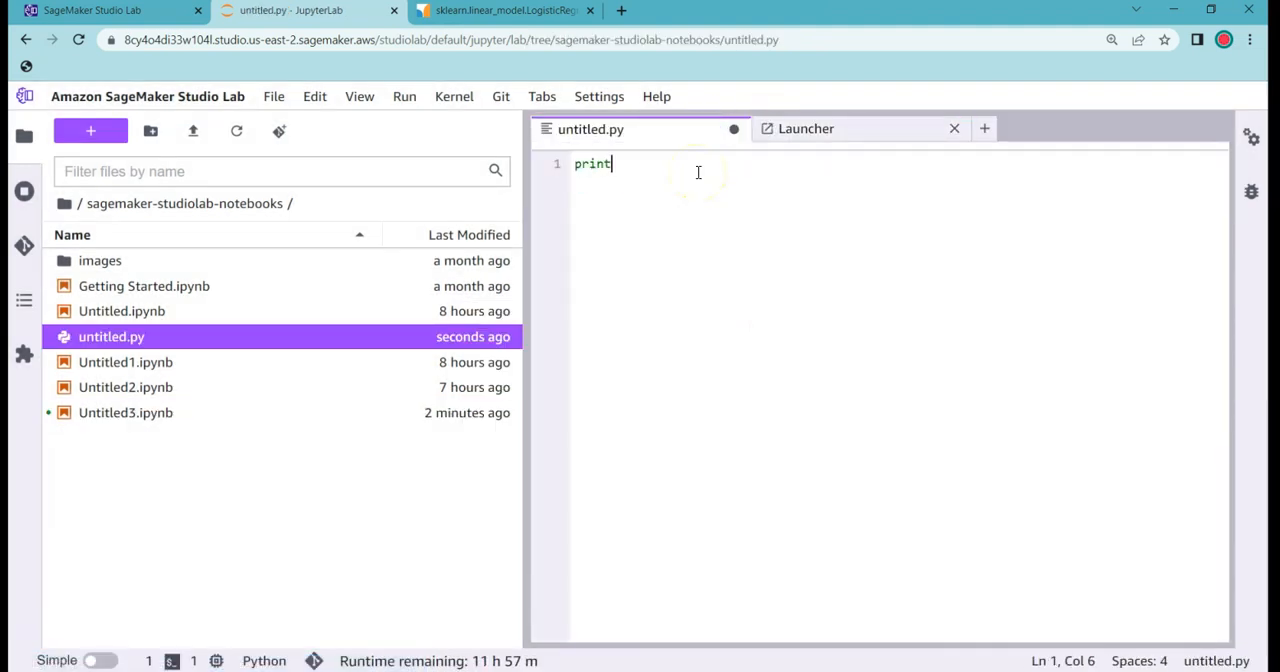
{"action": "type", "text": "(2+3"}
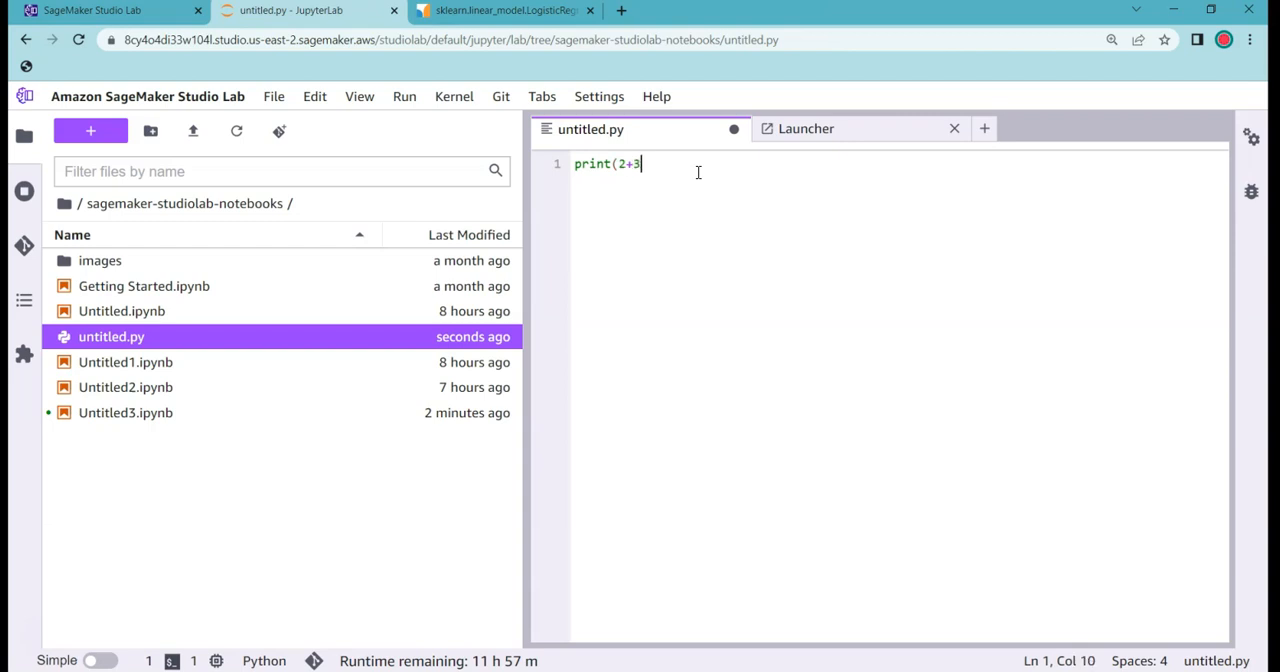
{"action": "type", "text": ")"}
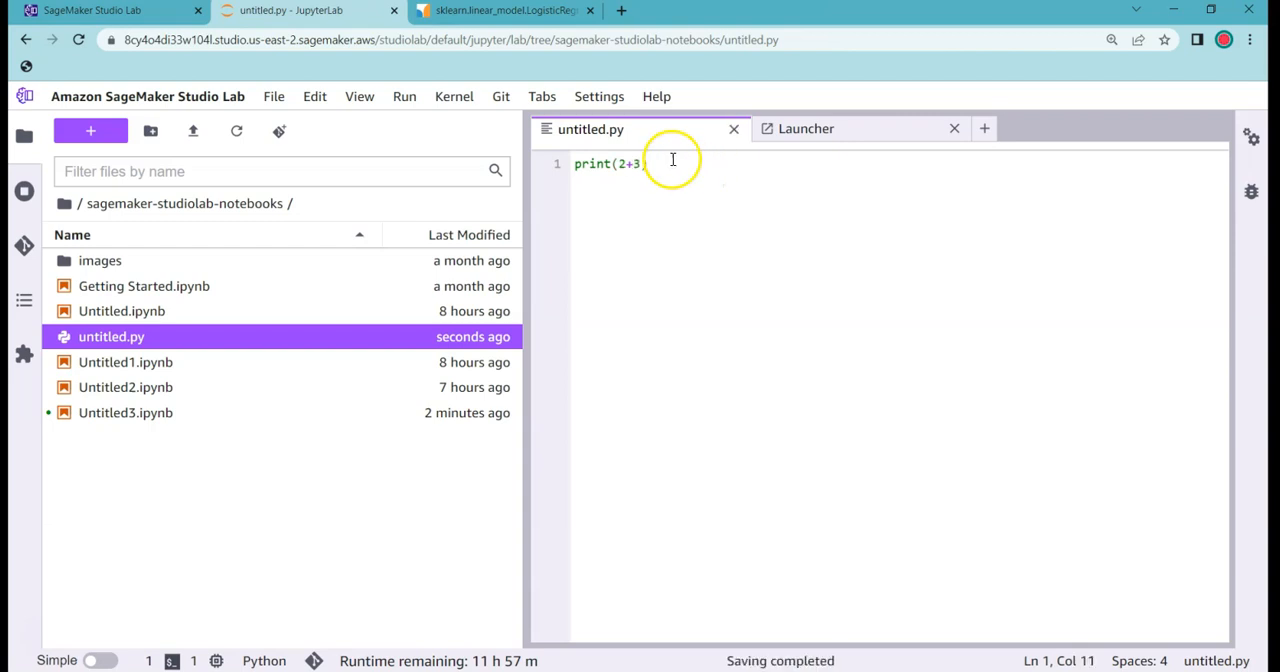
{"action": "left_click", "coordinate": [806, 128]}
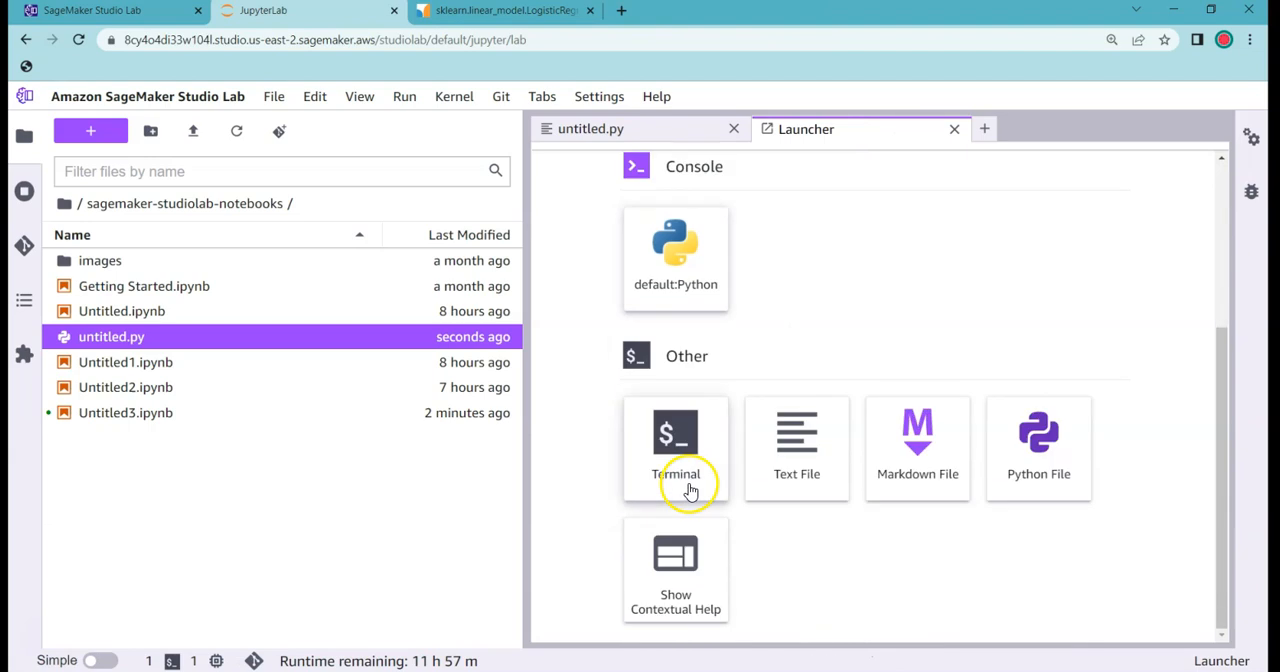
In a new terminal, start and quit python, then run python3 untitled.py printing 5
{"action": "left_click", "coordinate": [676, 448]}
{"action": "type", "text": "ls"}
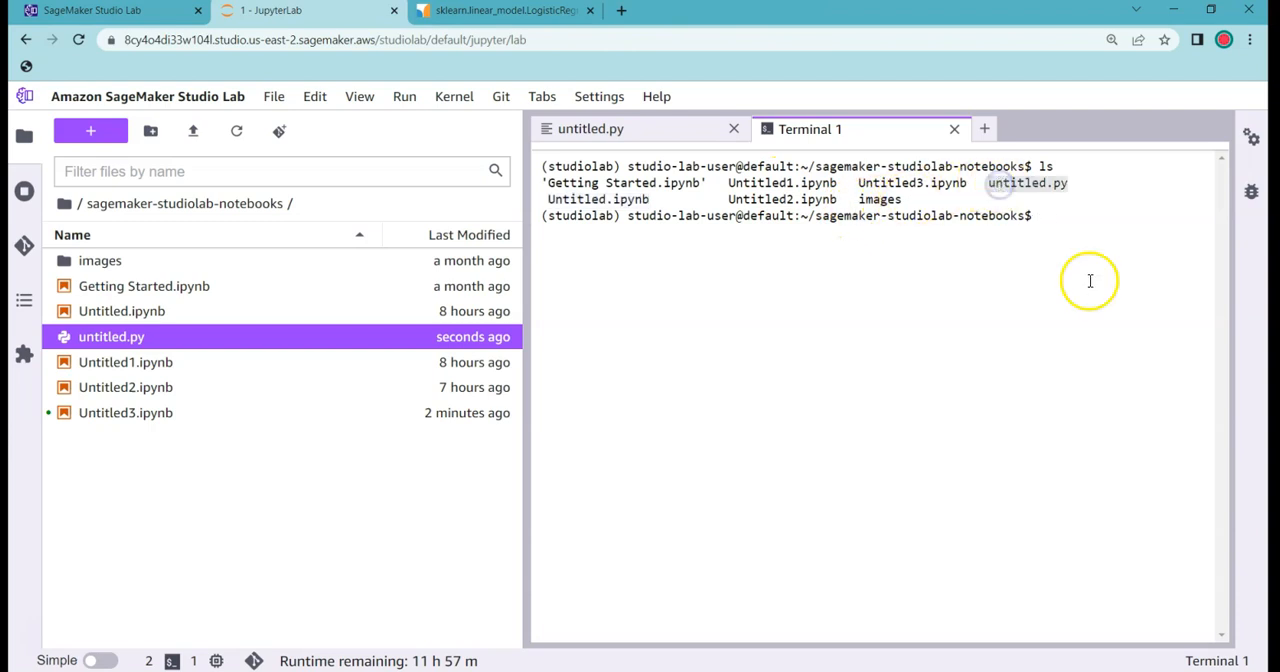
{"action": "type", "text": "python"}
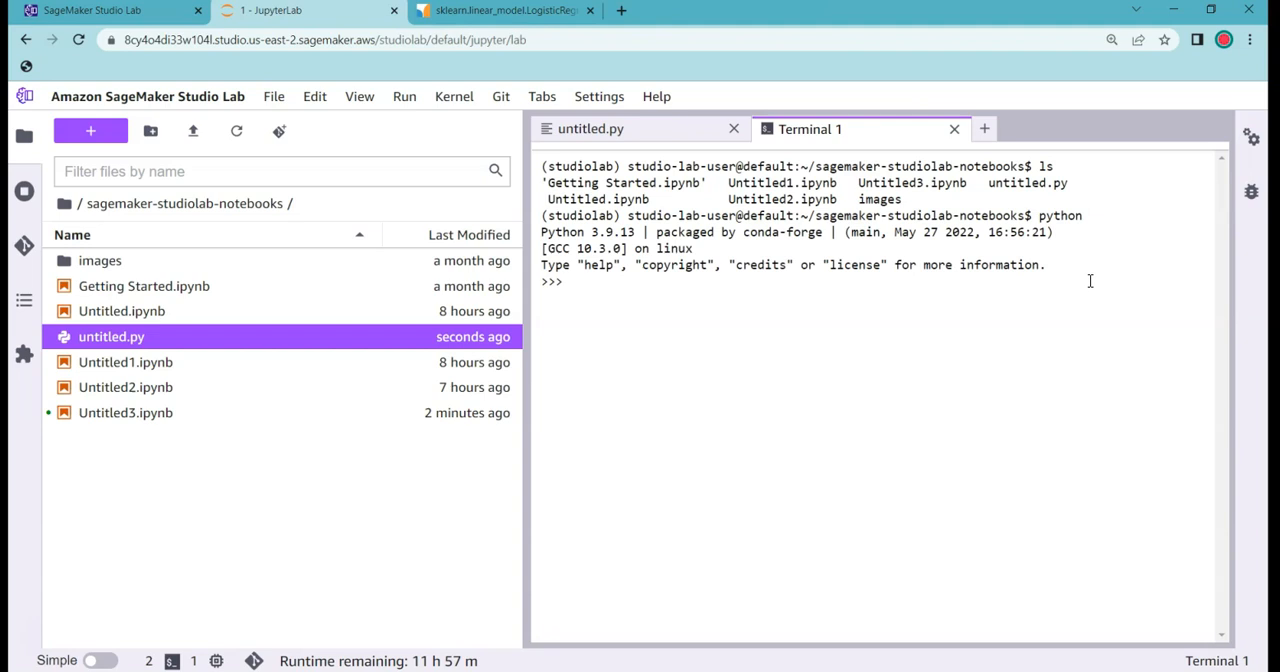
{"action": "type", "text": "quit()"}
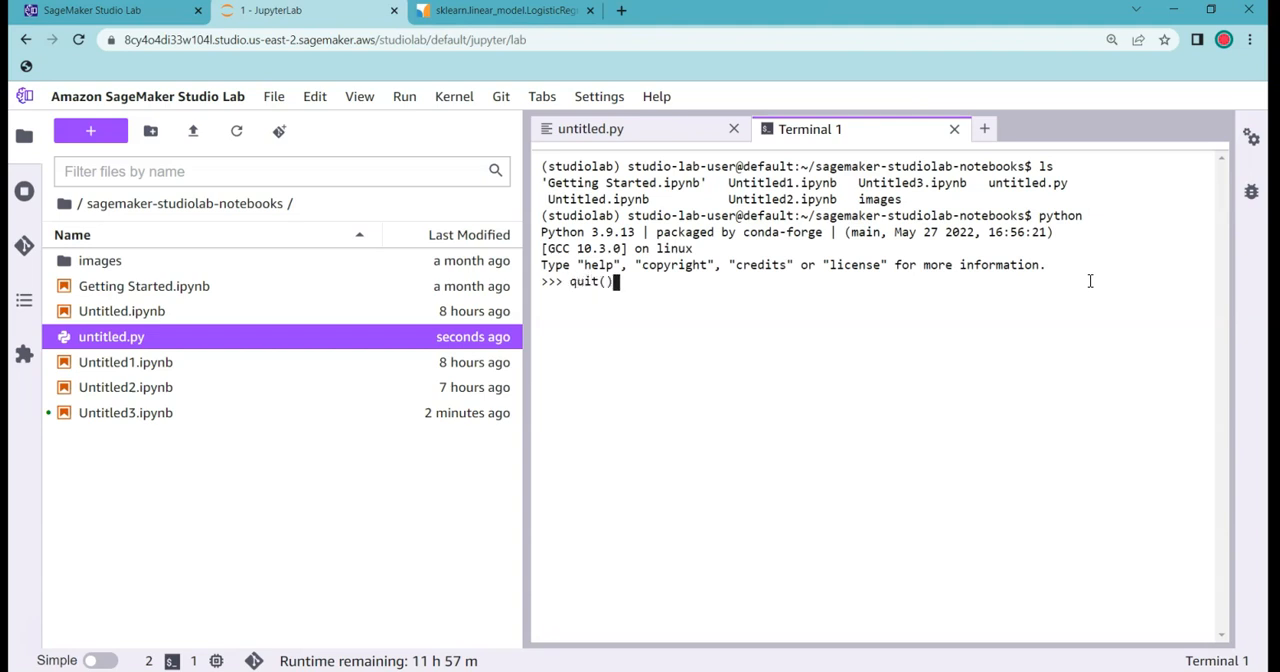
{"action": "type", "text": "python3 untitled.py"}
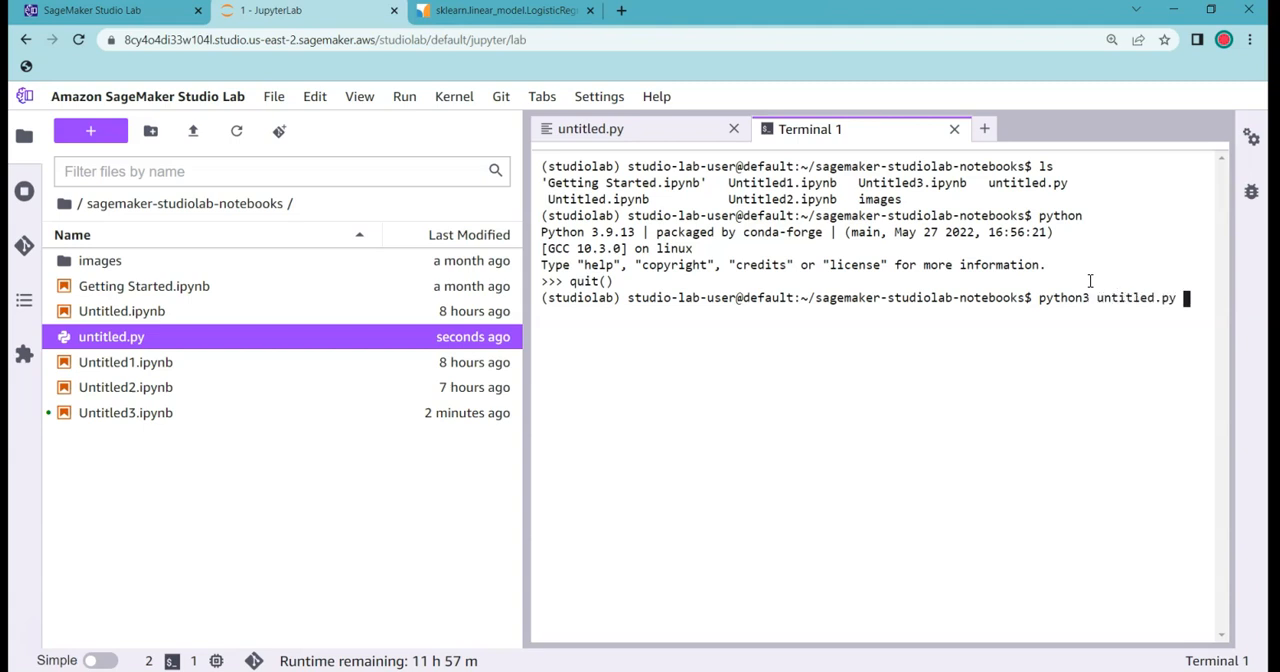
{"action": "key", "text": "Enter"}
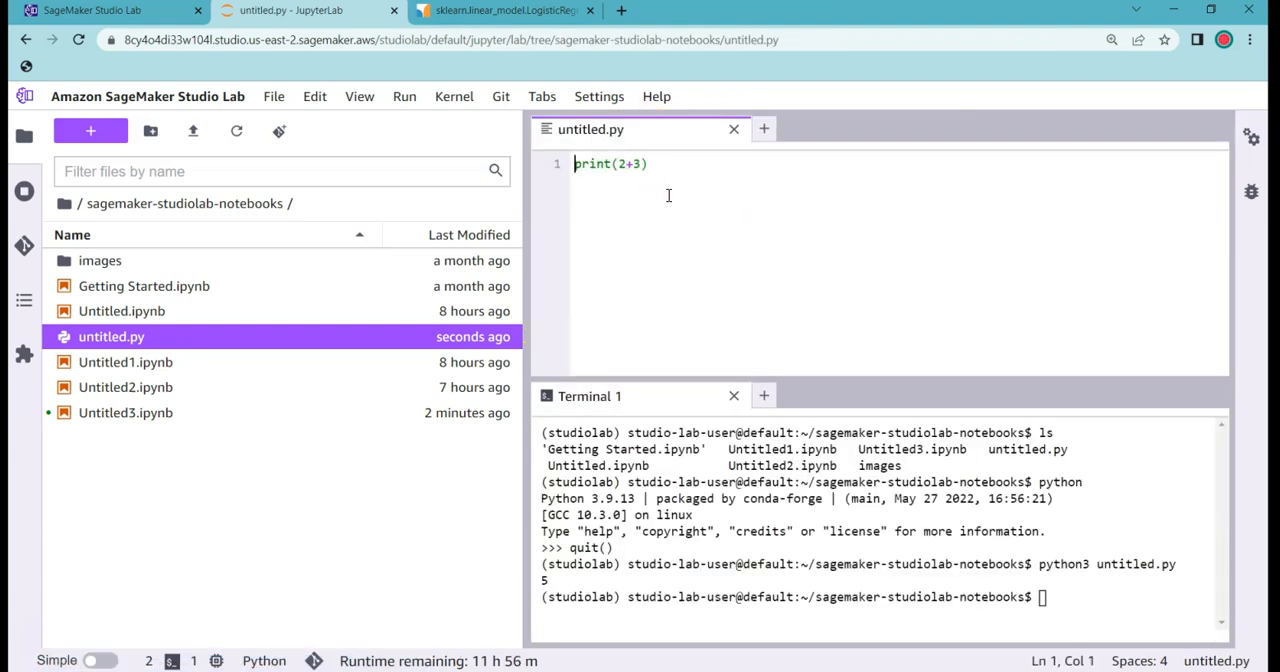
Add 'import pandas as pd' to untitled.py and rerun python3 untitled.py, printing 5
{"action": "type", "text": "import"}
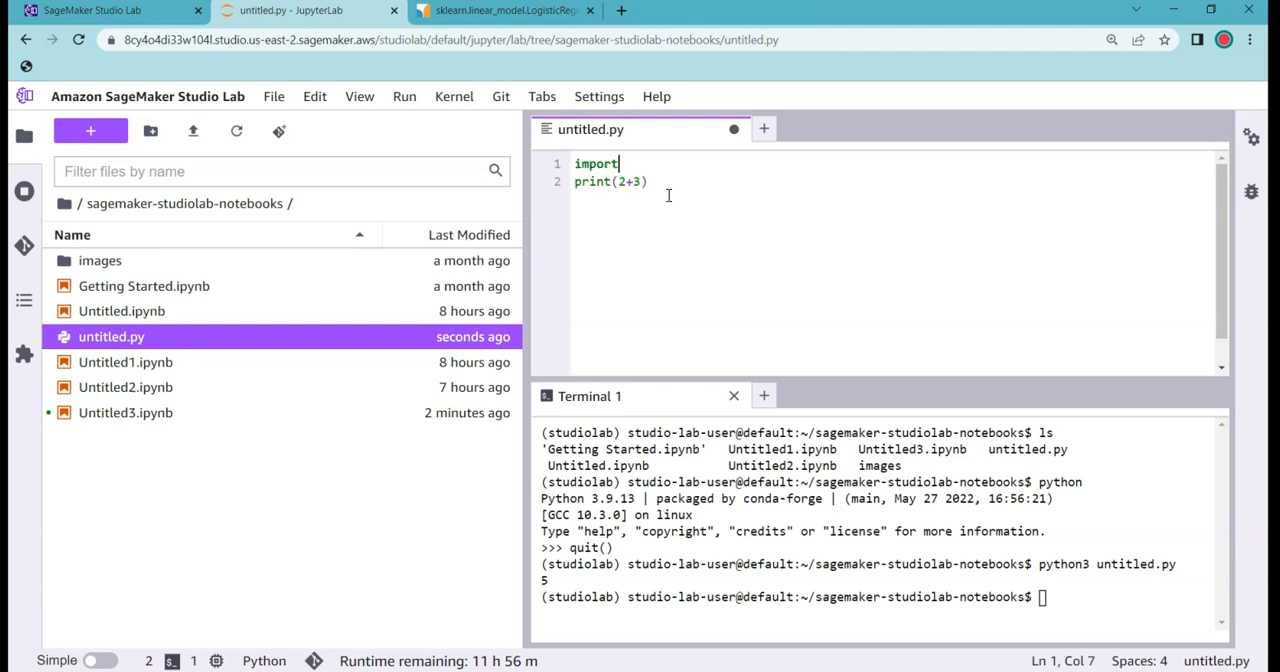
{"action": "type", "text": "pandas as"}
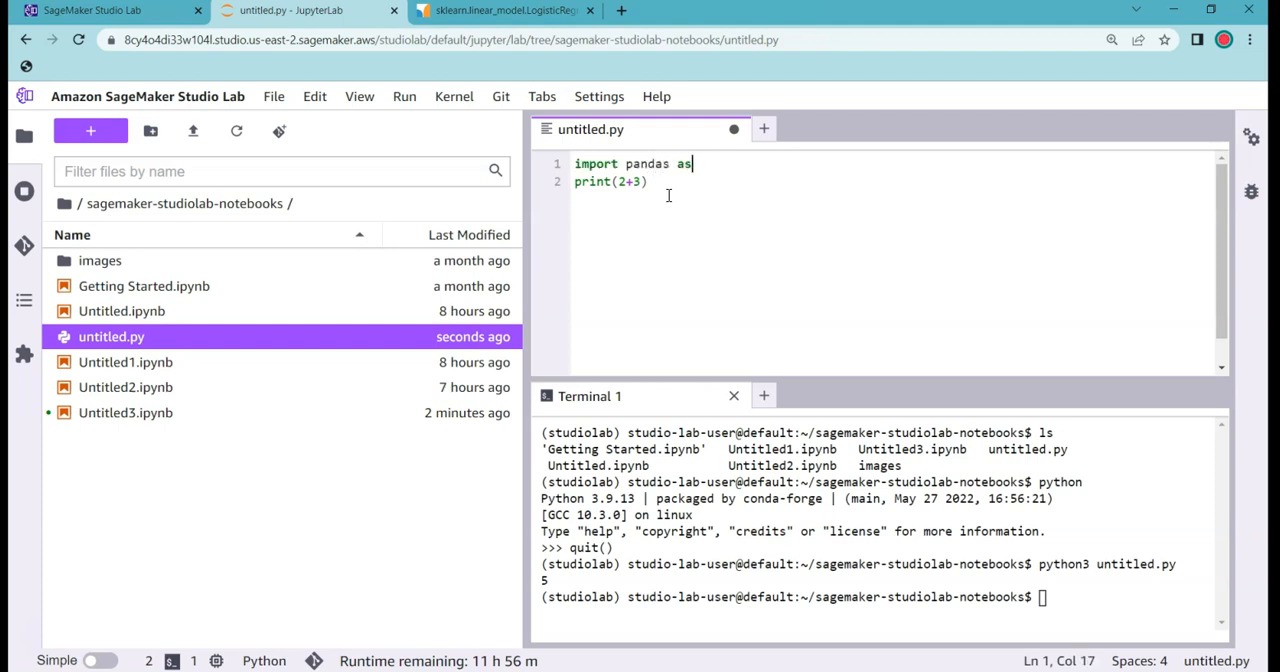
{"action": "type", "text": "pd"}
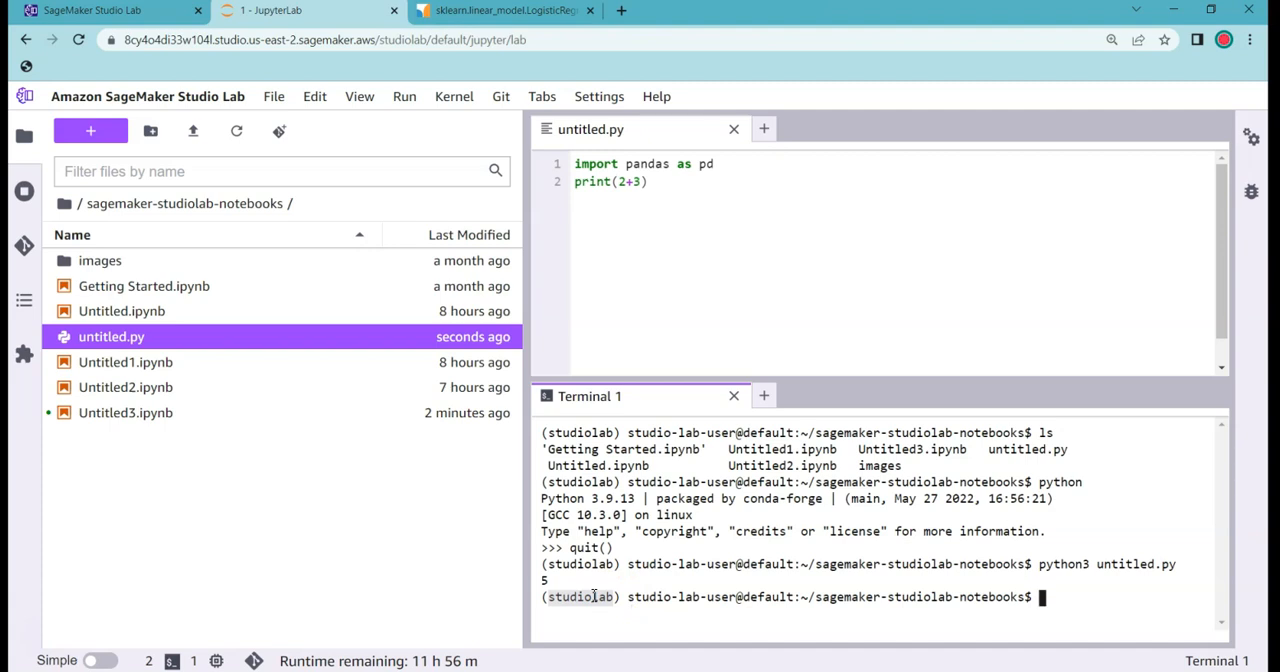
{"action": "type", "text": "python3 untitled.py"}
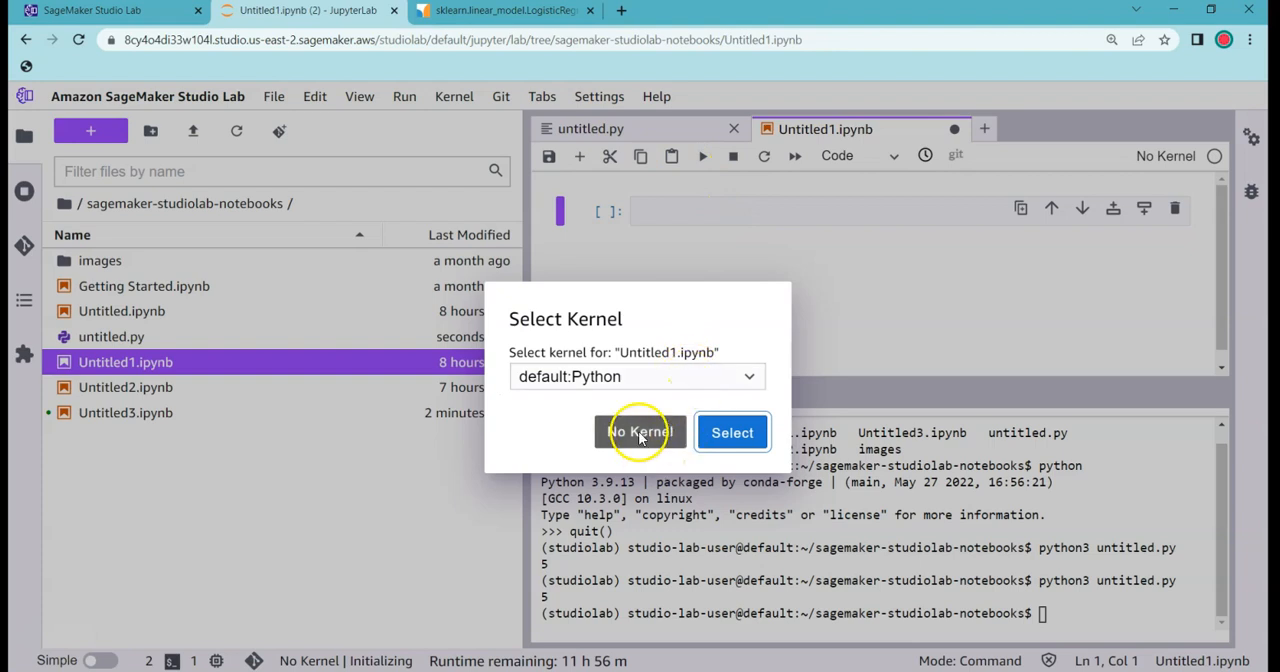
{"action": "mouse_move", "coordinate": [818, 202]}
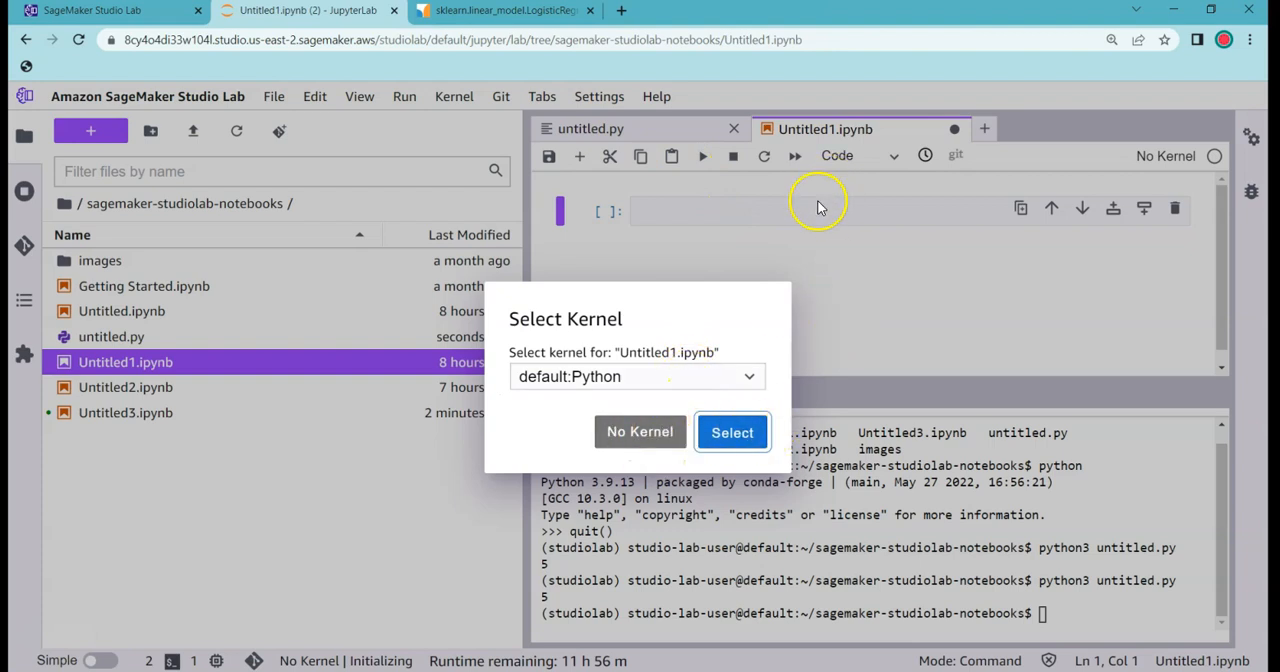
Add 'import sktime' to untitled.py and rerun python3 untitled.py, which fails with ModuleNotFoundError
{"action": "left_click", "coordinate": [732, 432]}
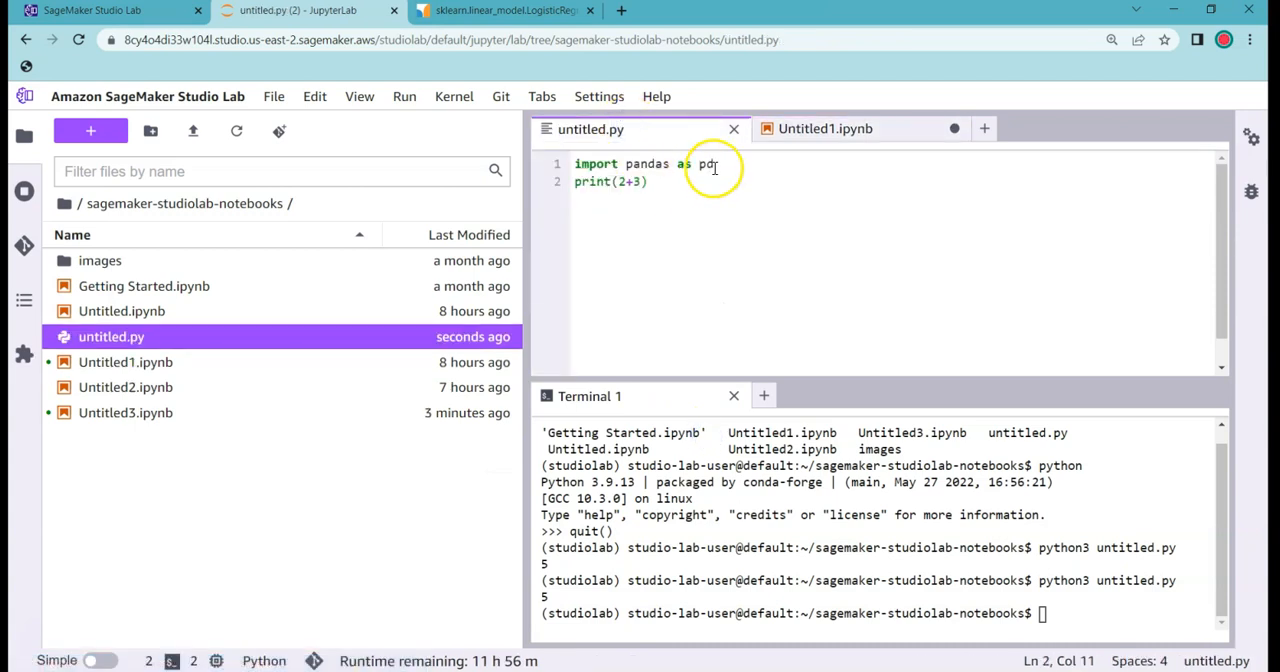
{"action": "type", "text": "import"}
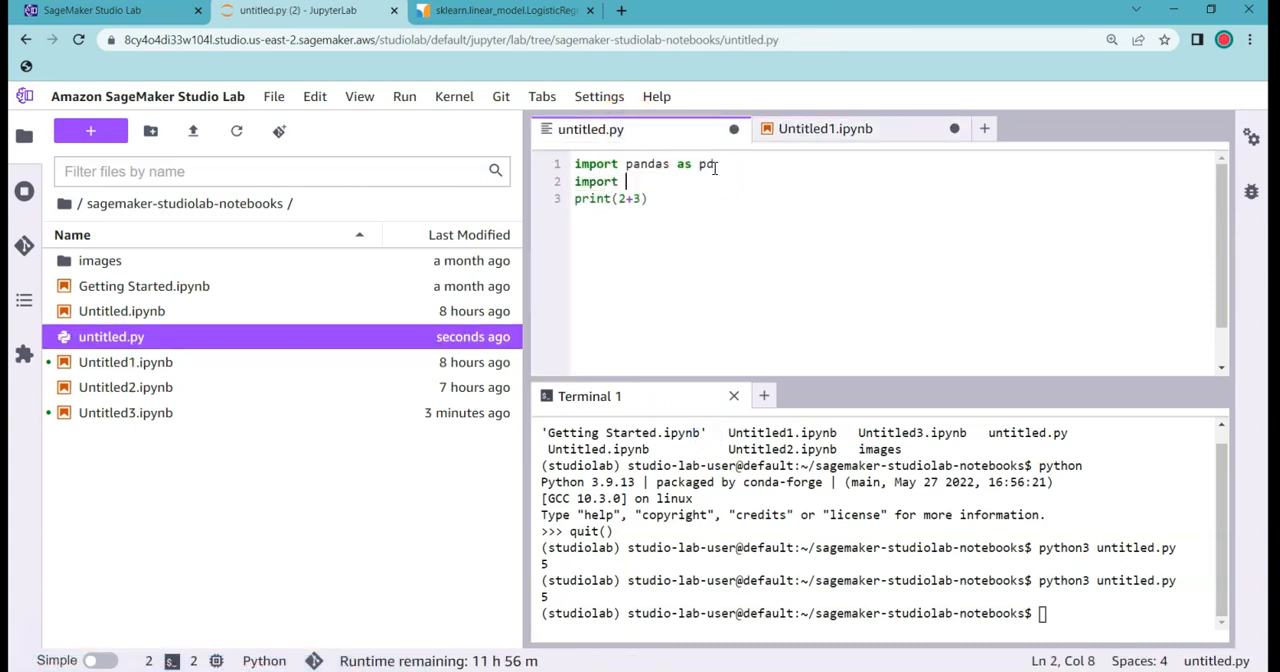
{"action": "type", "text": "sktime"}
{"action": "left_click", "coordinate": [1128, 612]}
{"action": "type", "text": "python3 untitled.py"}
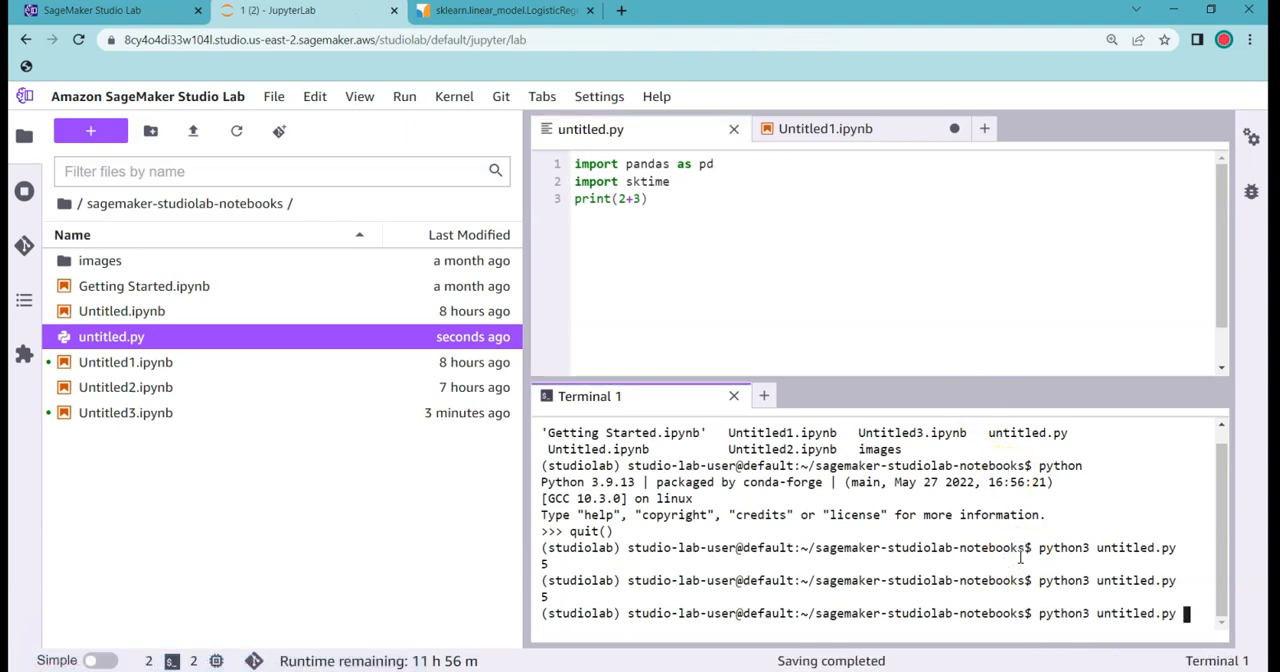
{"action": "key", "text": "Return"}
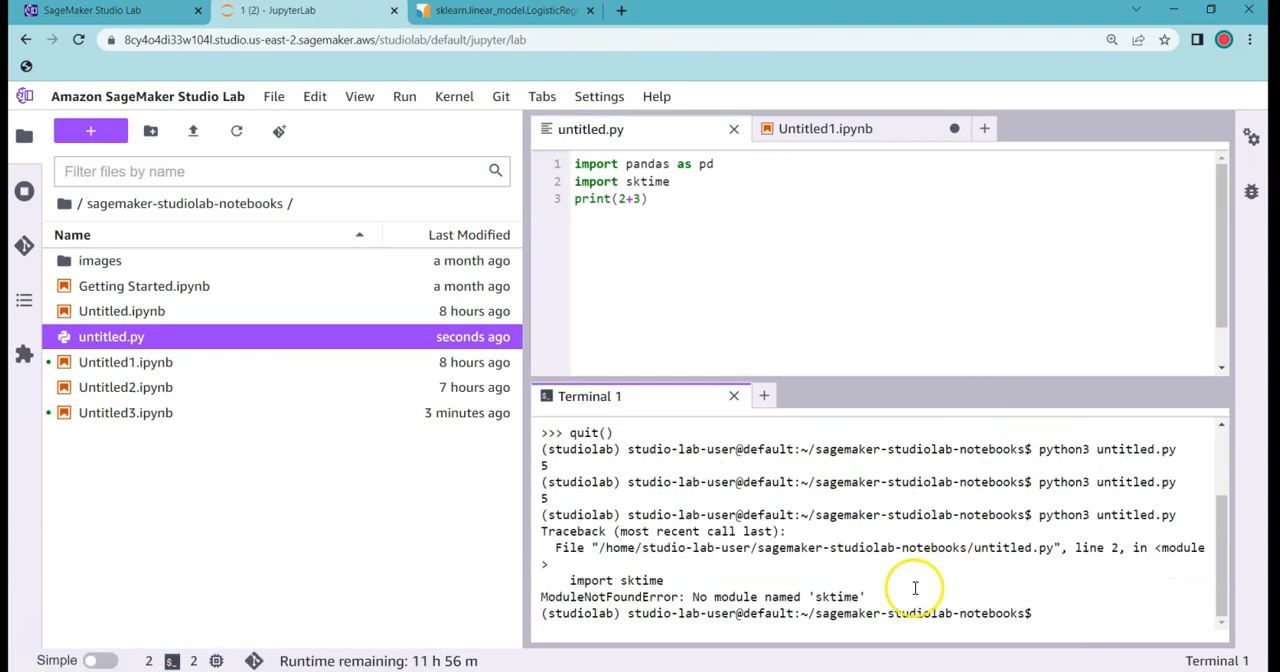
{"action": "mouse_move", "coordinate": [1084, 604]}
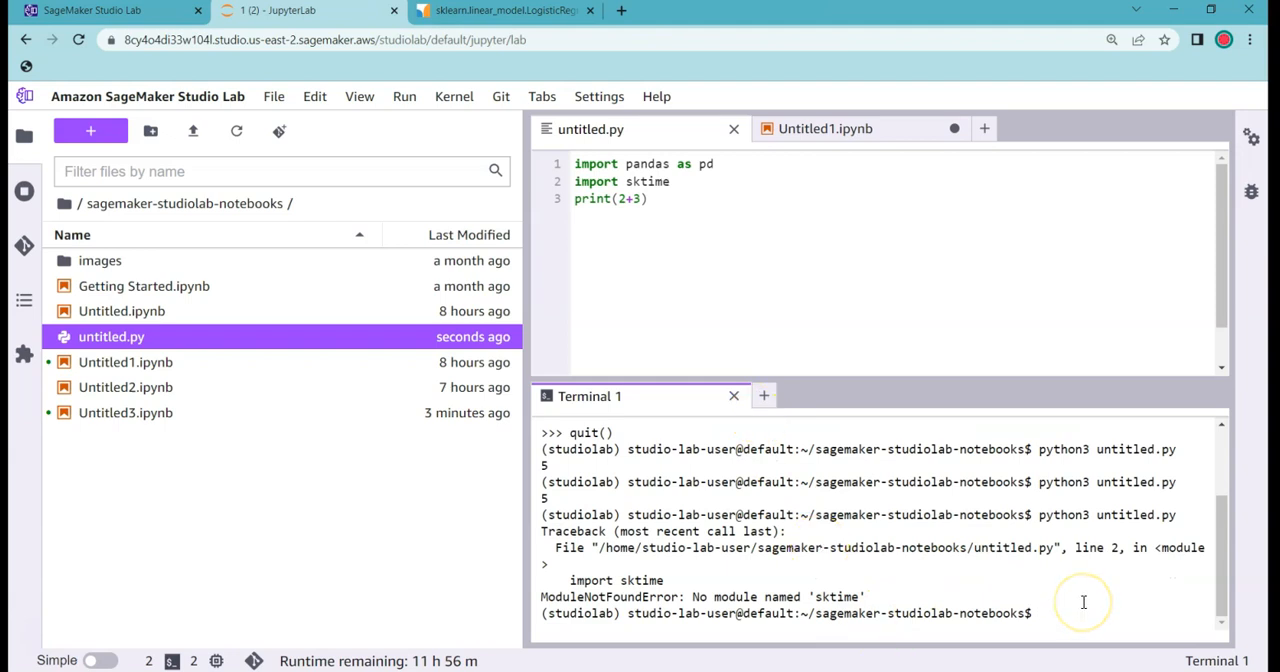
Run 'pip install sktime' in the terminal (installs 0.13.0), then queue 'python3 untitled.py' again
{"action": "type", "text": "pip install s"}
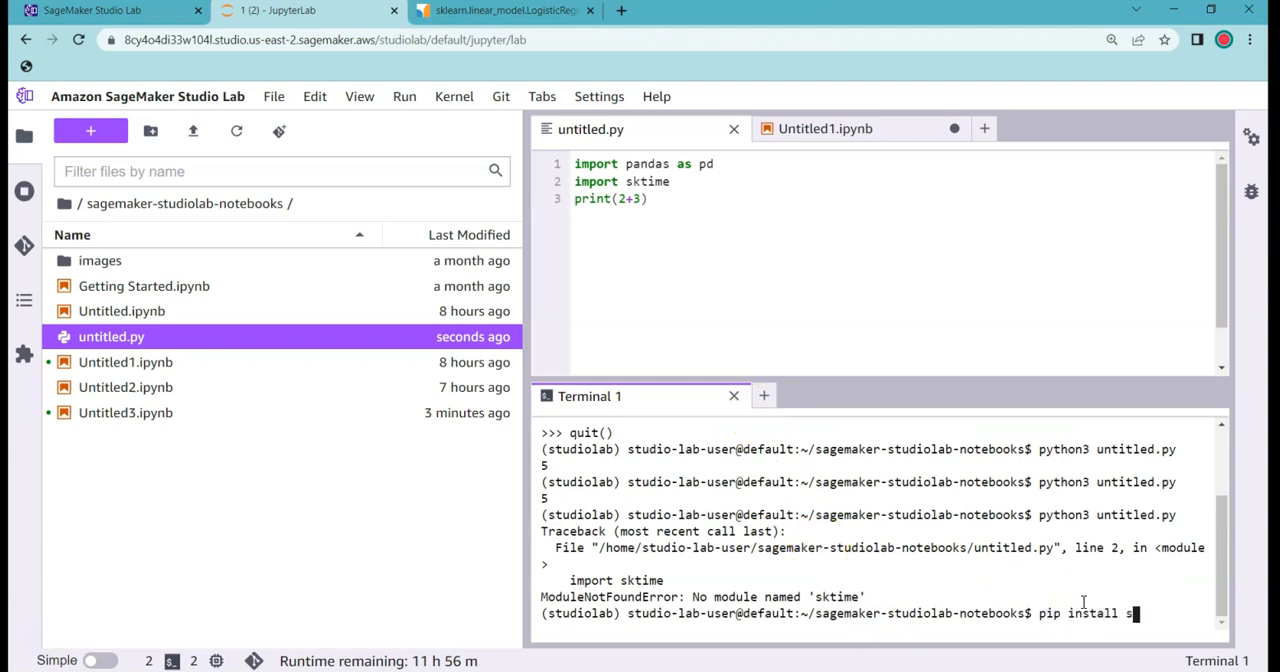
{"action": "type", "text": "ktime"}
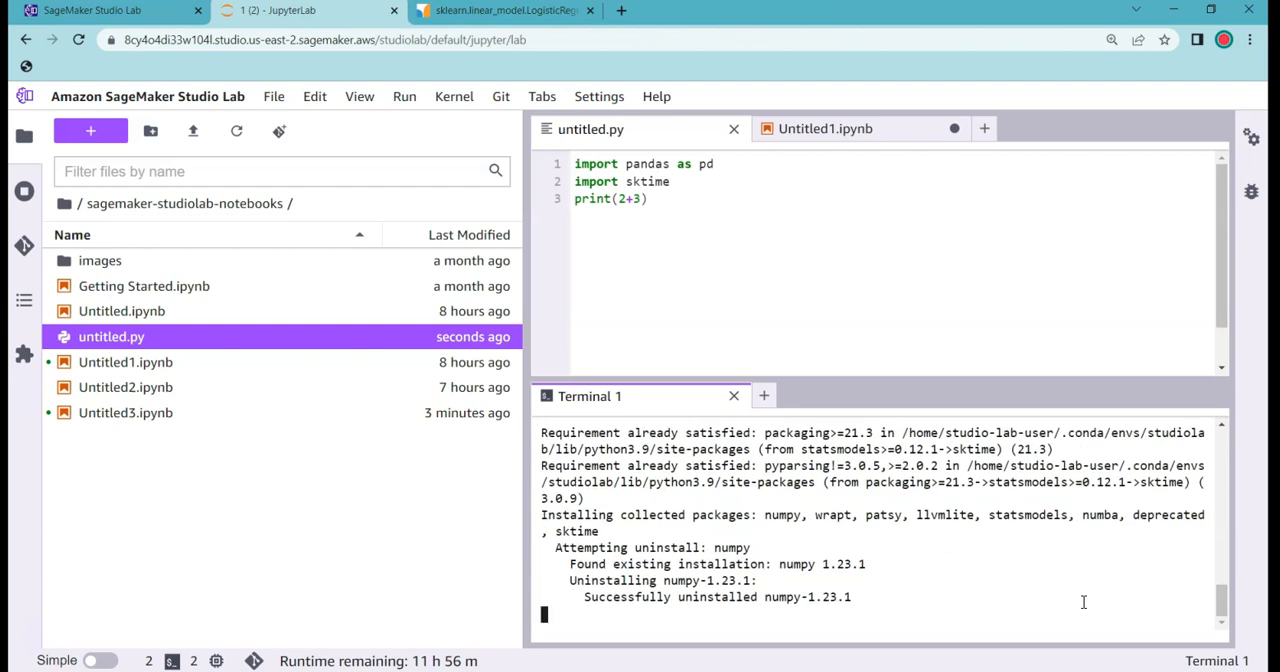
{"action": "scroll", "scroll_direction": "down", "scroll_amount": 3}
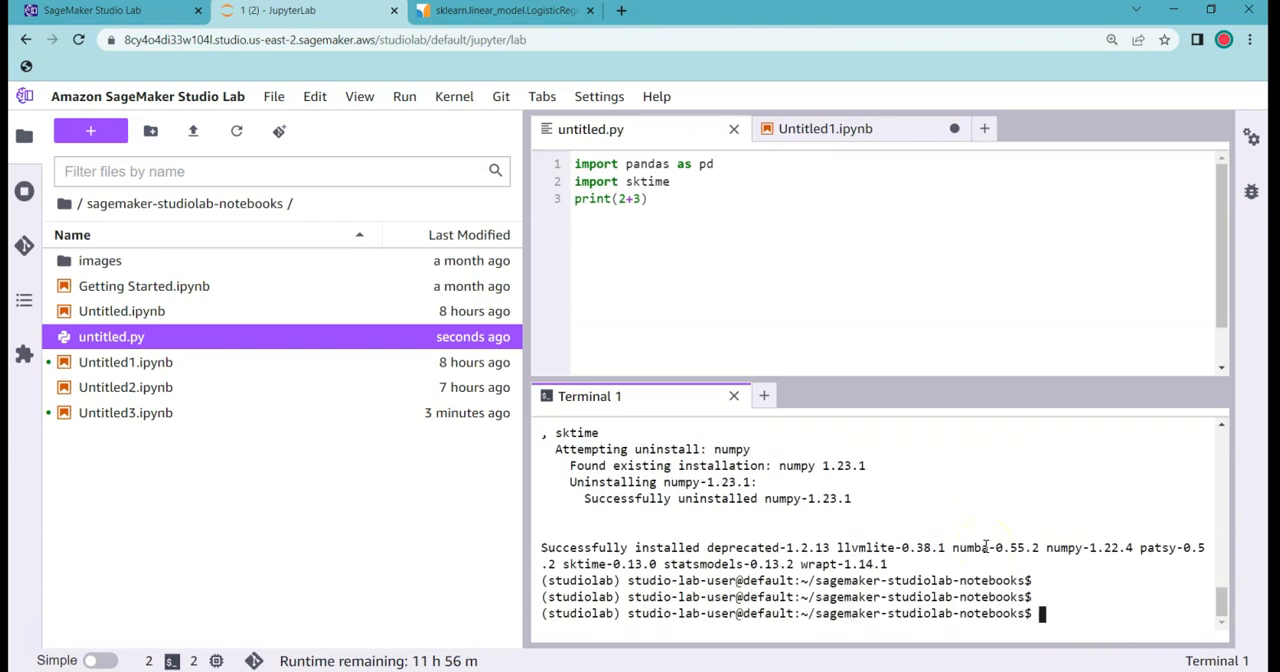
{"action": "type", "text": "python3 untitled.py"}
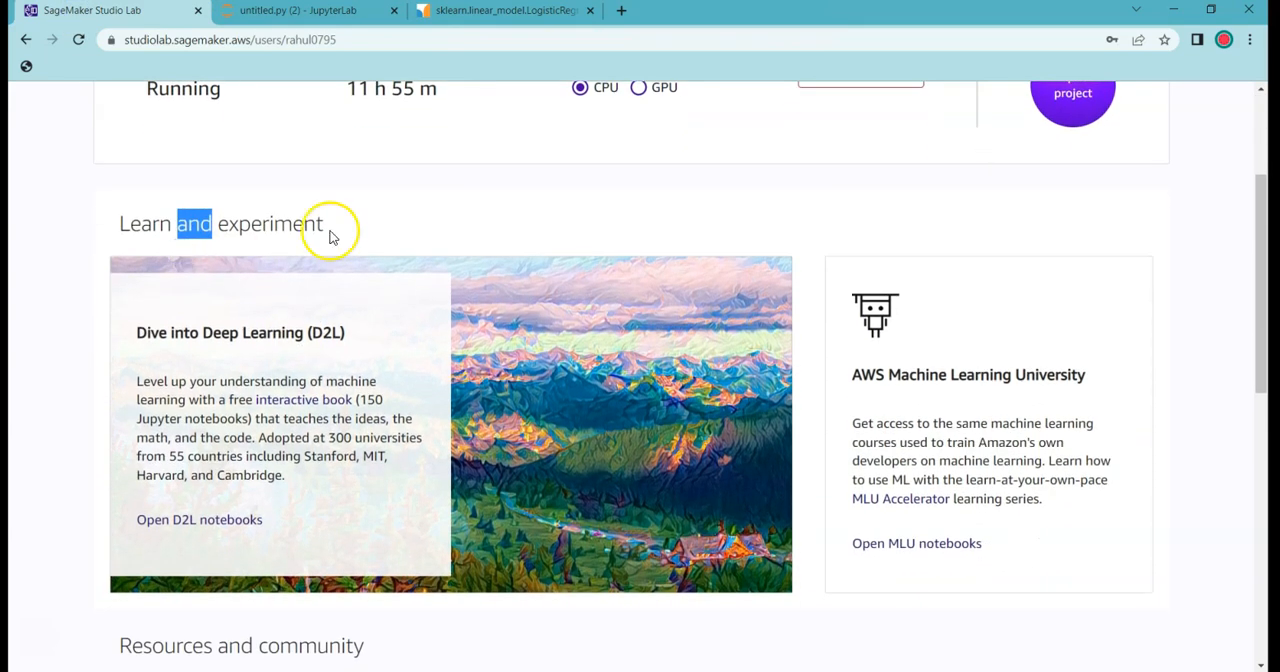
{"action": "mouse_move", "coordinate": [188, 272]}
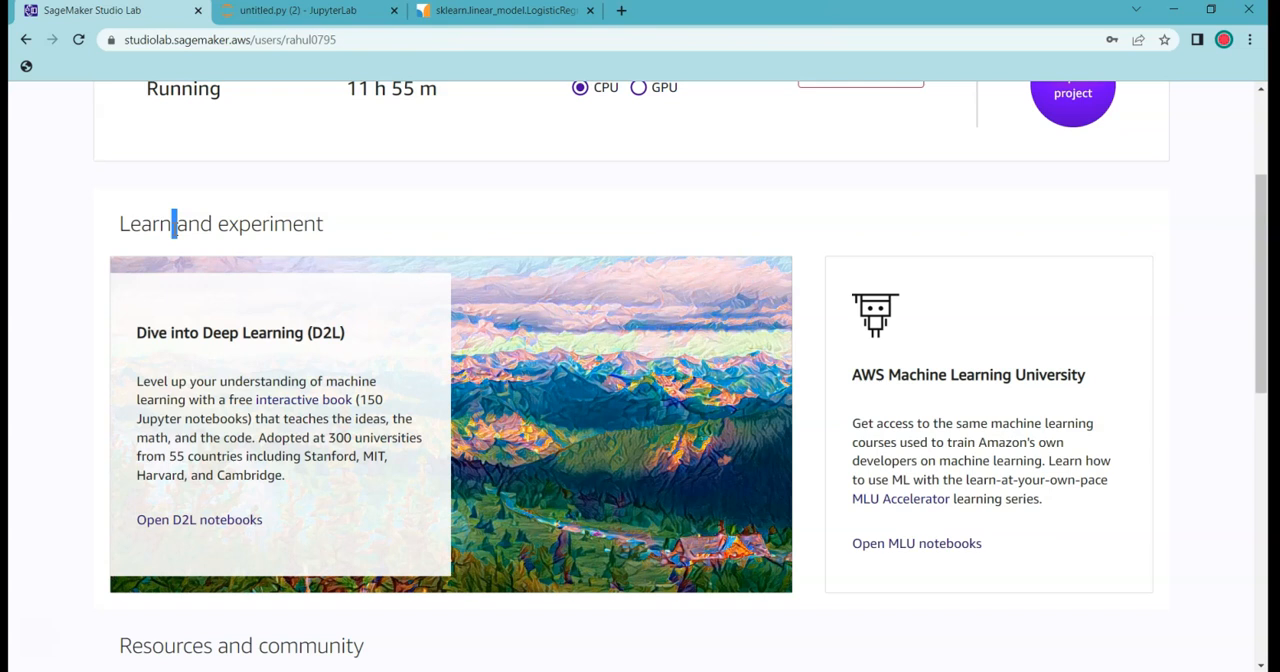
Scroll the Studio Lab home page up to My project showing the runtime Running with 11 h 55 m left
{"action": "scroll", "scroll_direction": "up", "scroll_amount": 3}
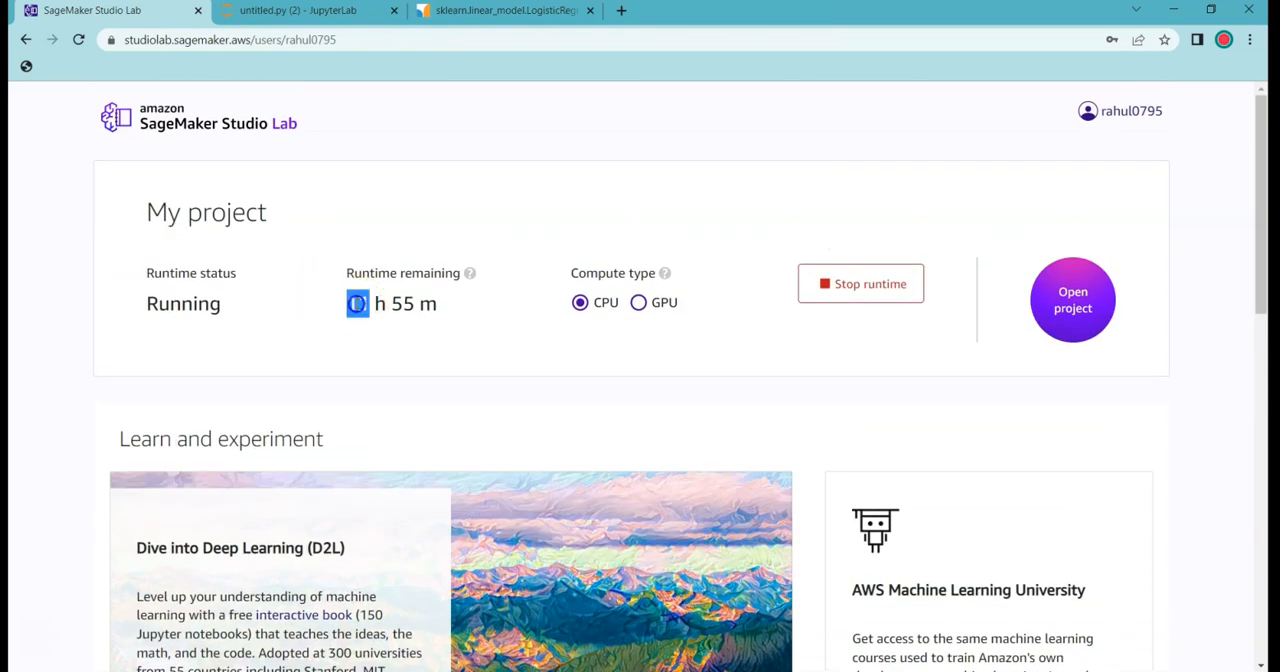